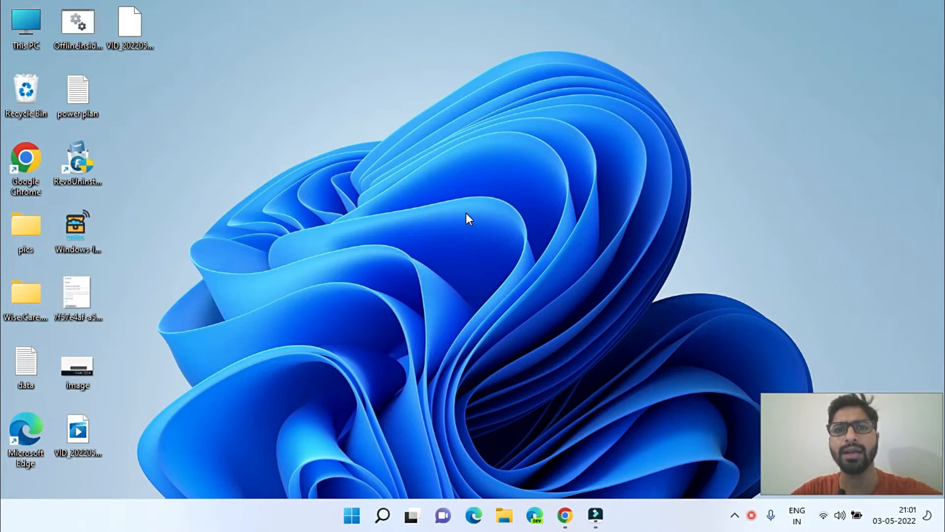
{"action": "mouse_move", "coordinate": [460, 217]}
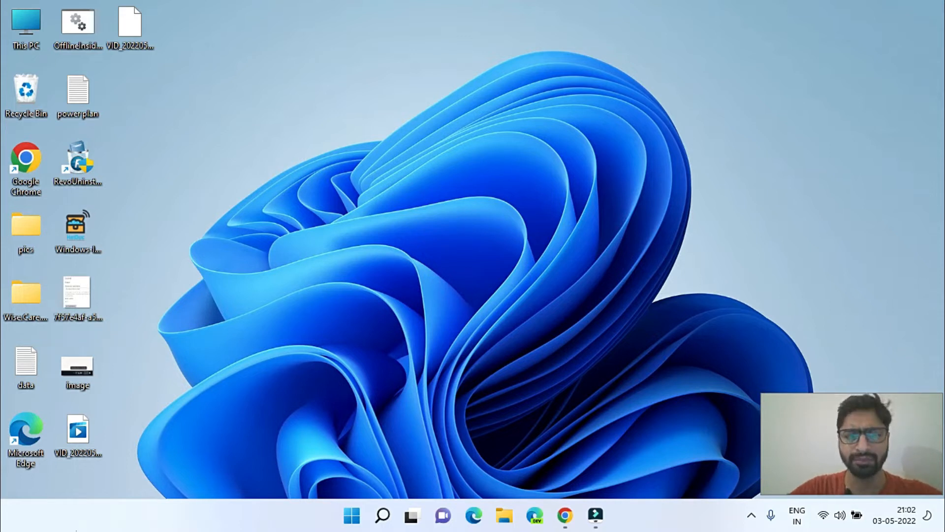
Search the Start menu for cmd and launch Command Prompt as administrator.
{"action": "left_click", "coordinate": [364, 515]}
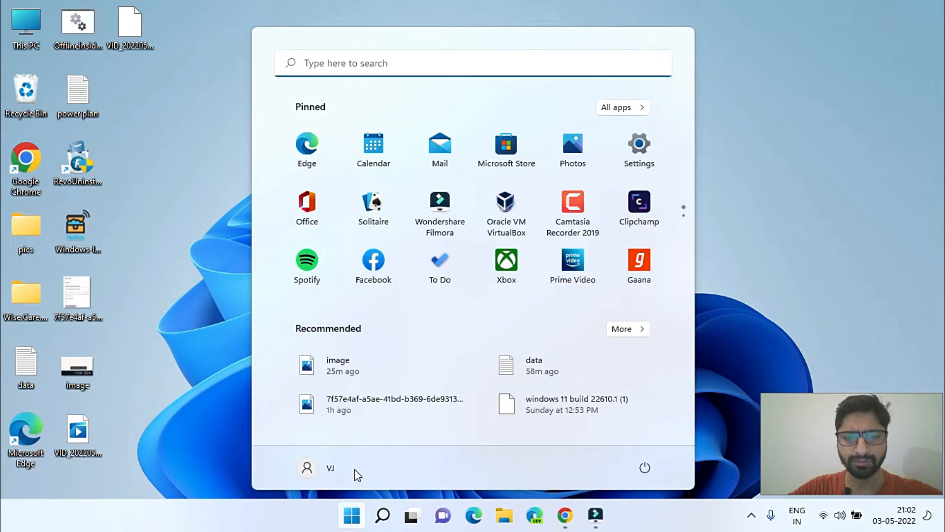
{"action": "type", "text": "c"}
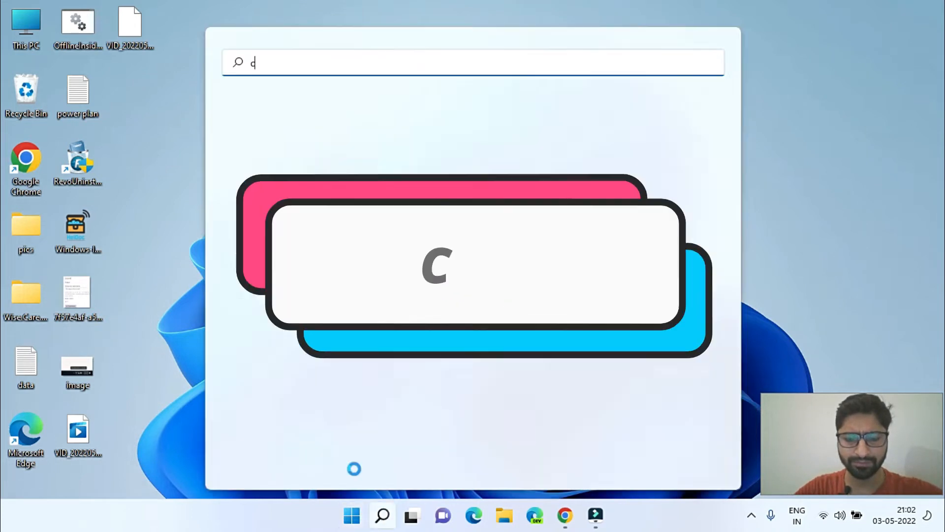
{"action": "type", "text": "md"}
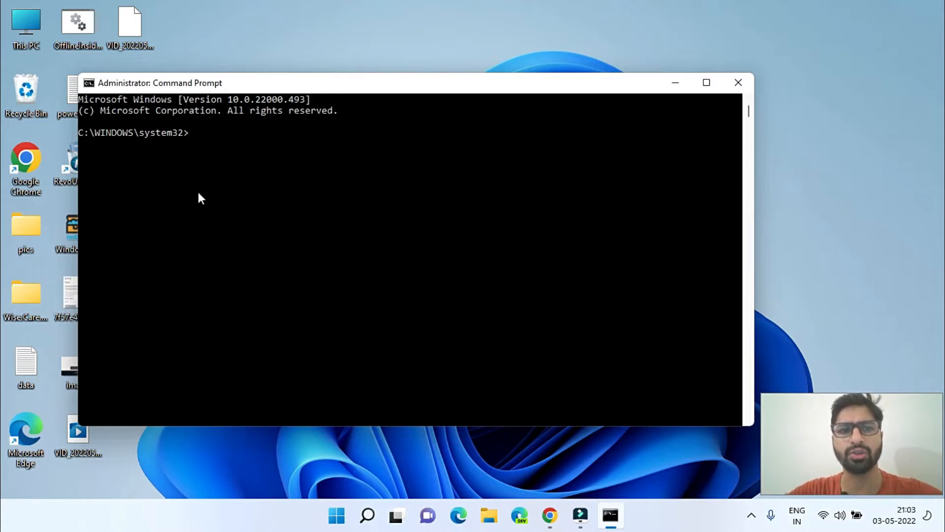
Enter sfc /scannow in the admin prompt to start the system file scan.
{"action": "type", "text": "s"}
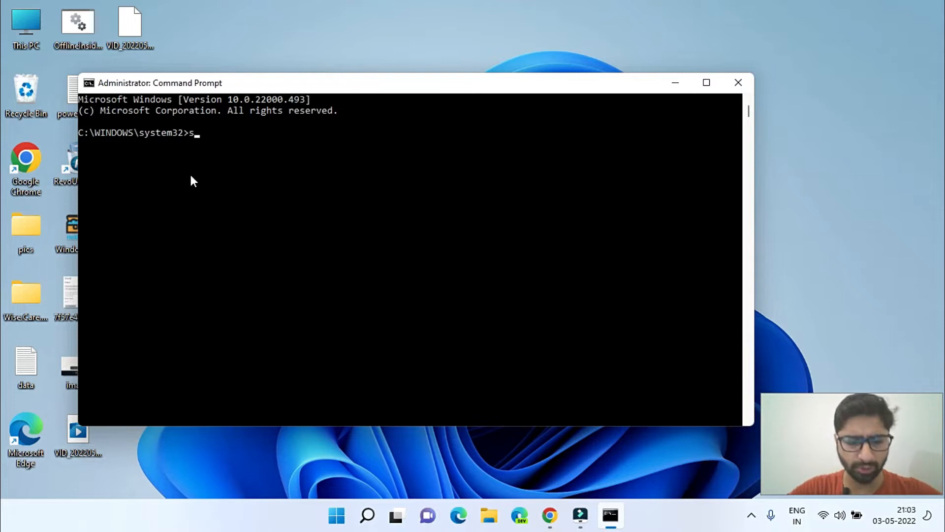
{"action": "type", "text": "fc"}
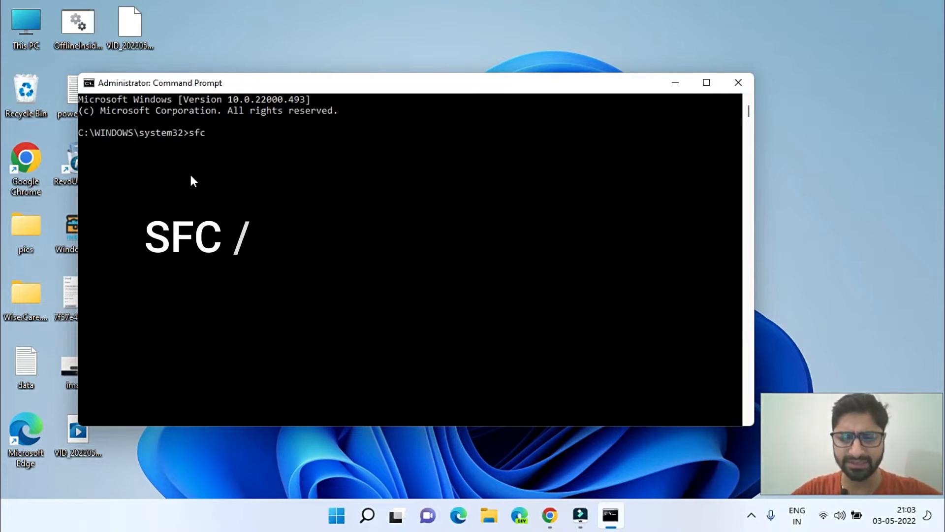
{"action": "type", "text": "/scannw"}
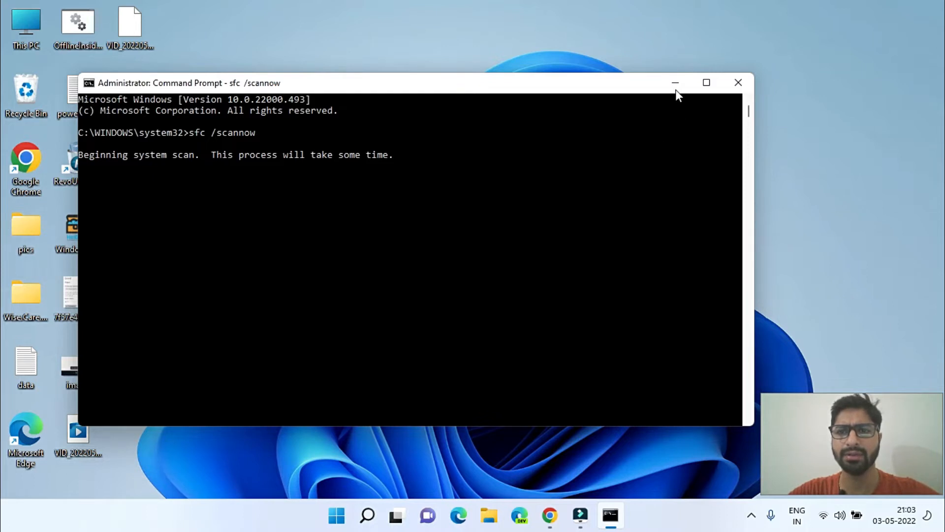
Search Start for cmd and launch another administrator Command Prompt.
{"action": "left_click", "coordinate": [336, 516]}
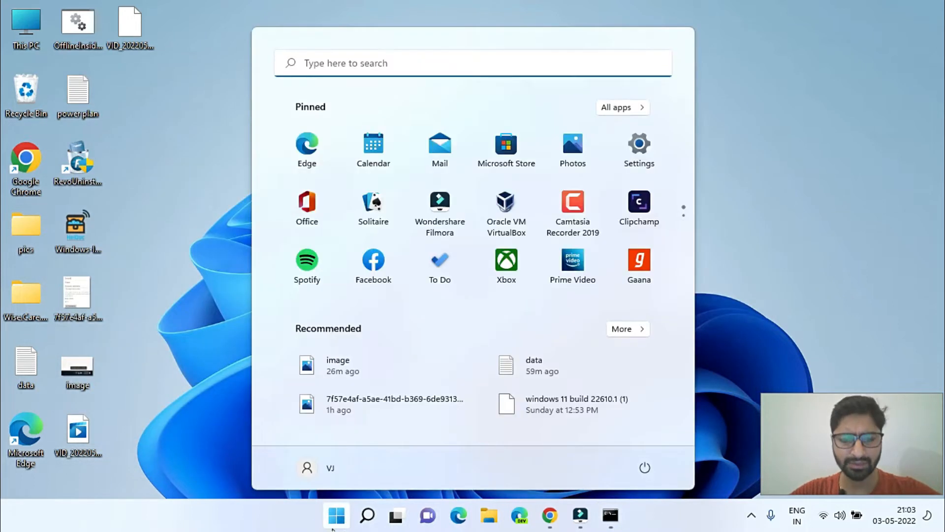
{"action": "type", "text": "cmd"}
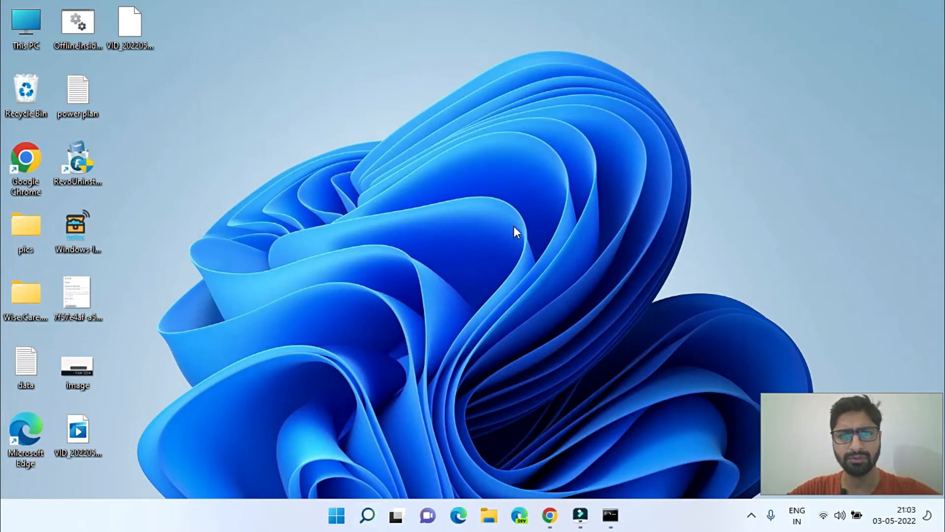
{"action": "left_click", "coordinate": [611, 516]}
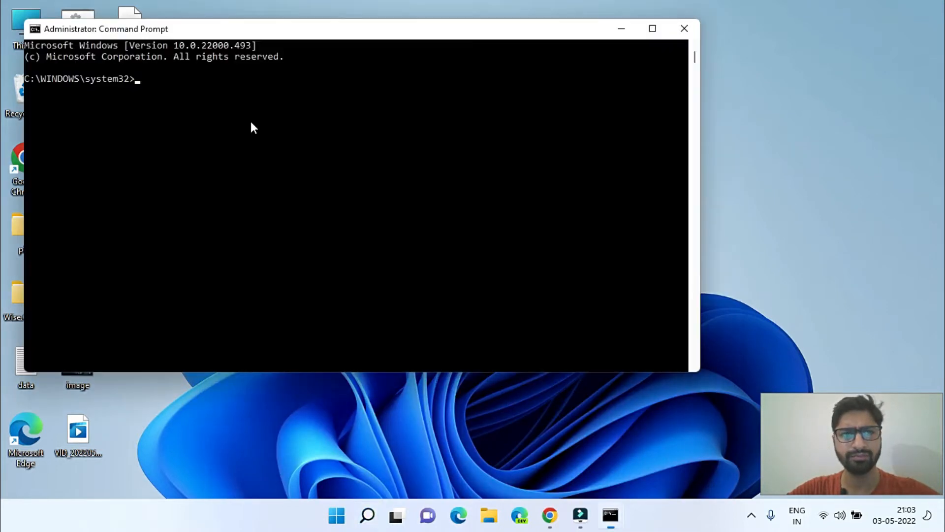
Type the command dism /online /cleanup-image /restorehealth without running it.
{"action": "type", "text": "dism"}
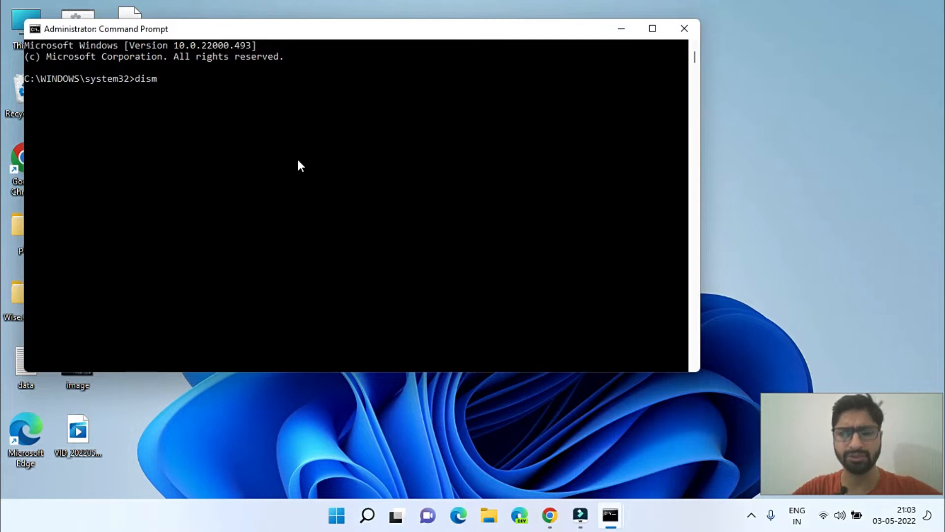
{"action": "type", "text": "/online"}
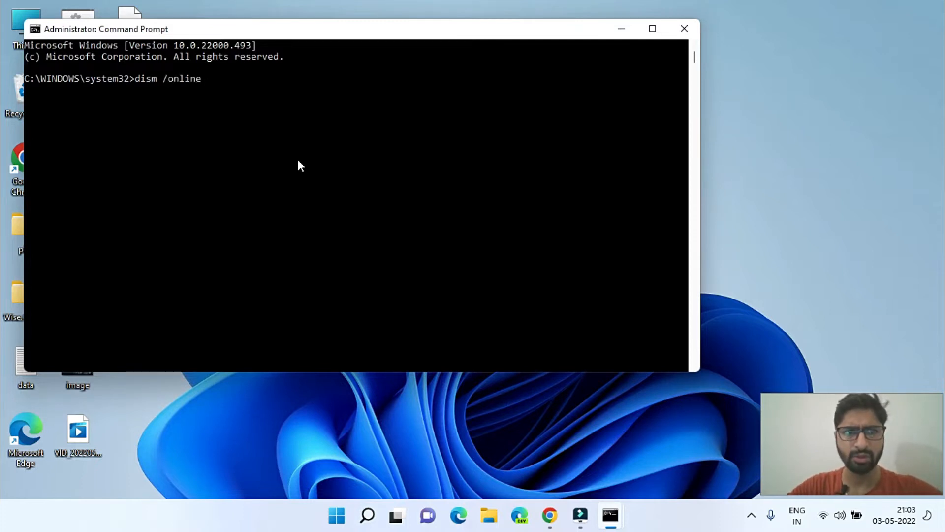
{"action": "type", "text": "/cleanup-im"}
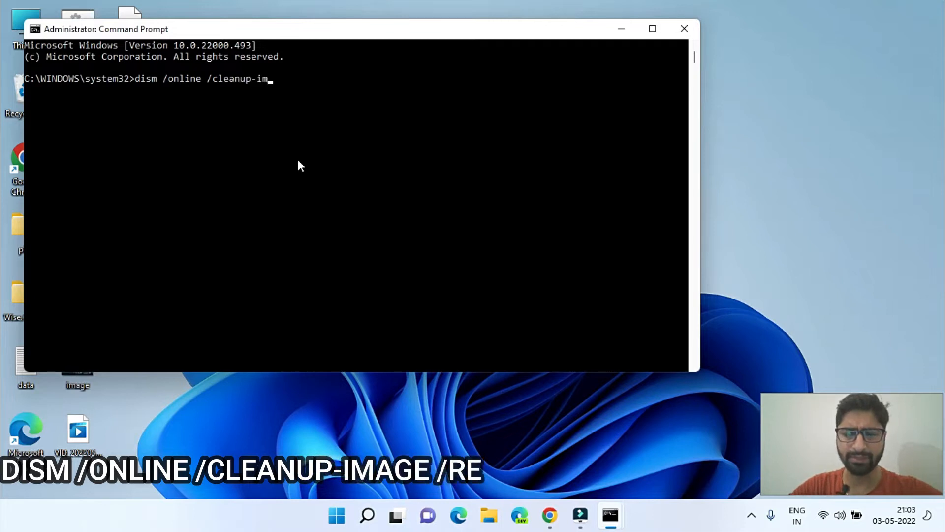
{"action": "type", "text": "age /re"}
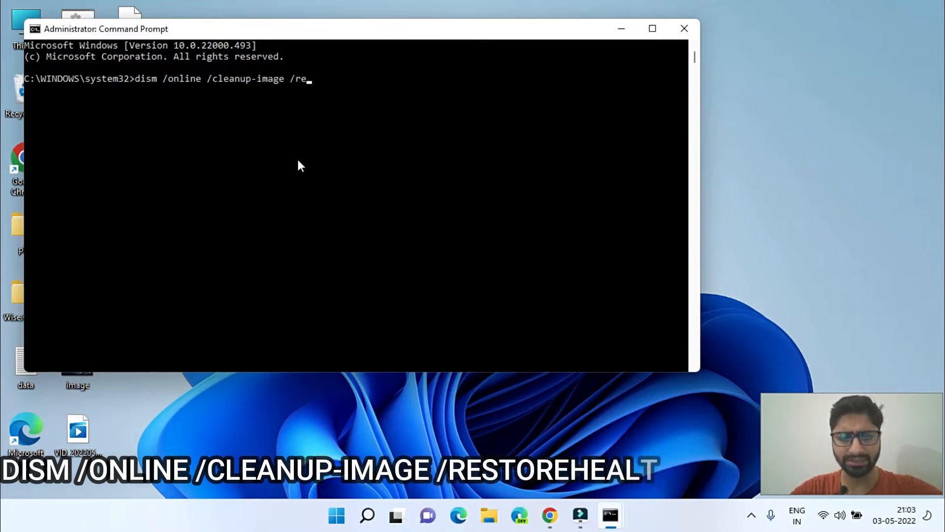
{"action": "type", "text": "st"}
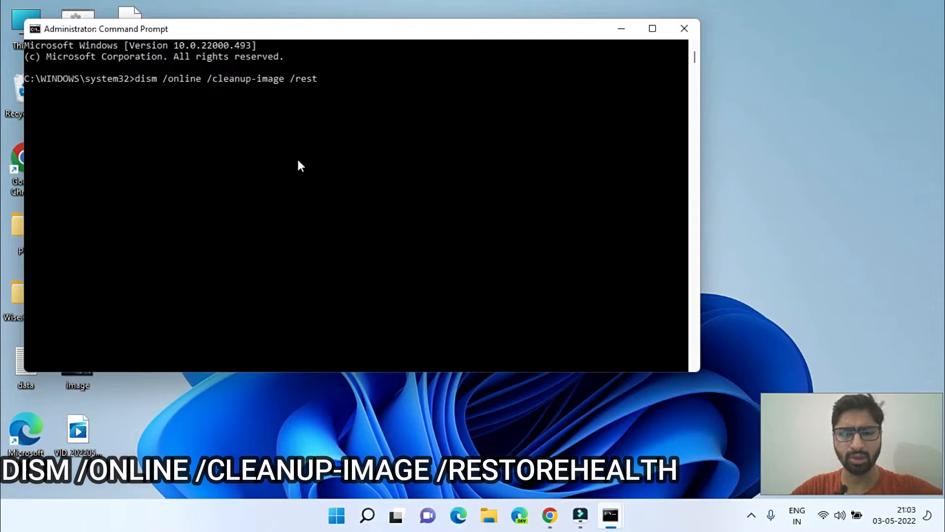
{"action": "type", "text": "orehealth"}
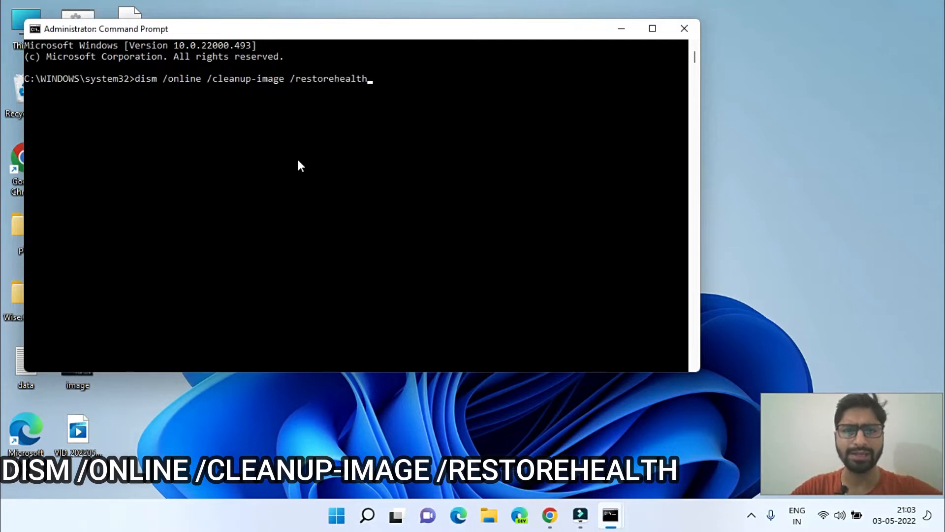
Run the DISM /online /cleanup-image /restorehealth command.
{"action": "key", "text": "enter"}
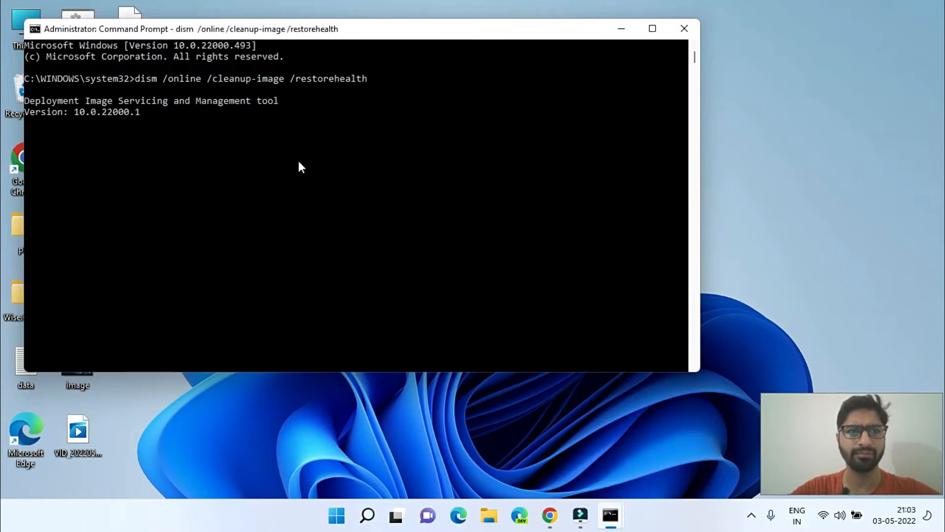
{"action": "mouse_move", "coordinate": [609, 519]}
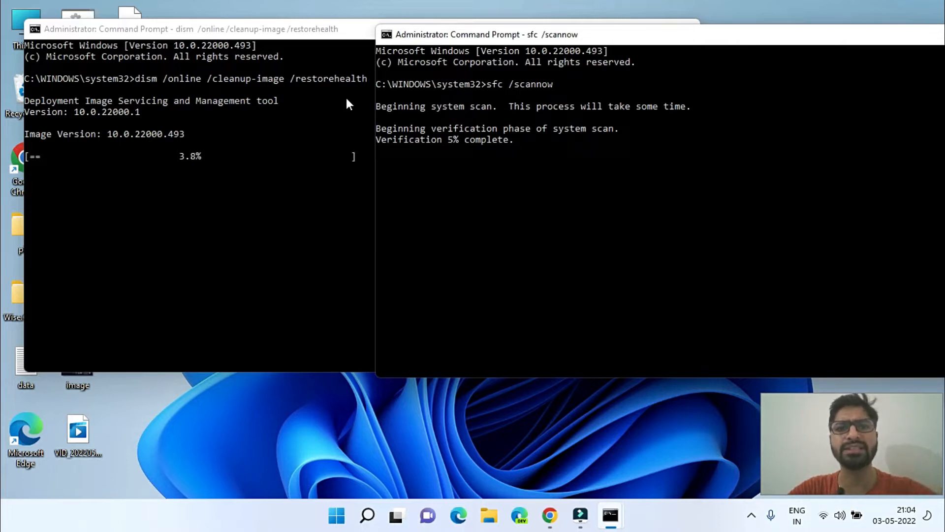
{"action": "mouse_move", "coordinate": [620, 182]}
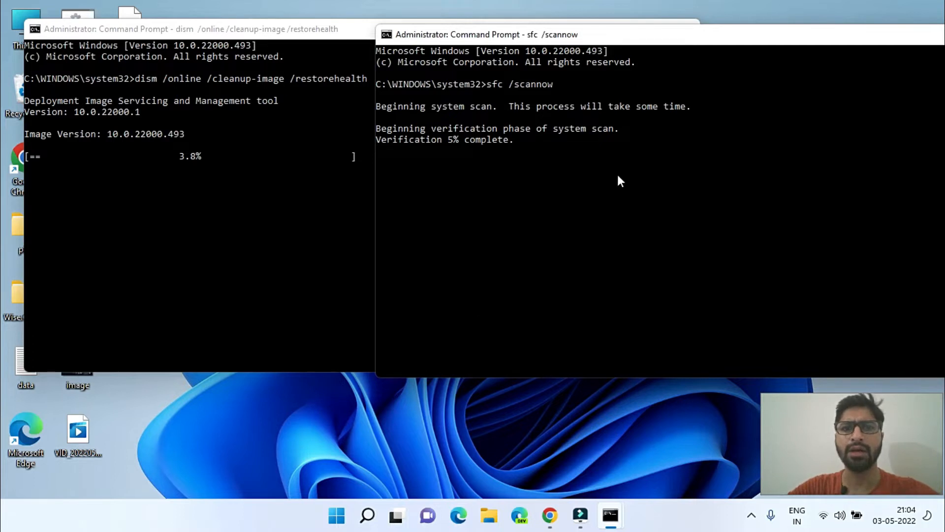
{"action": "mouse_move", "coordinate": [378, 336]}
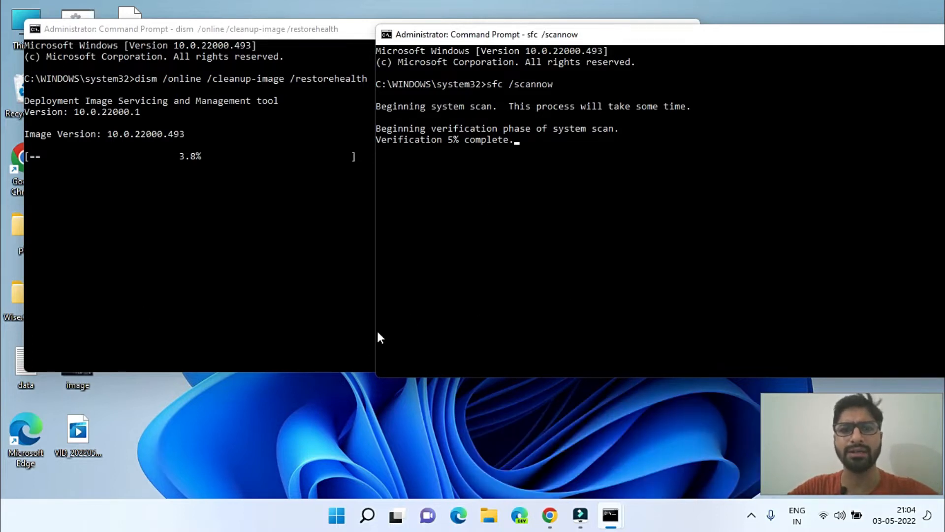
{"action": "mouse_move", "coordinate": [284, 525]}
{"action": "type", "text": "cmd"}
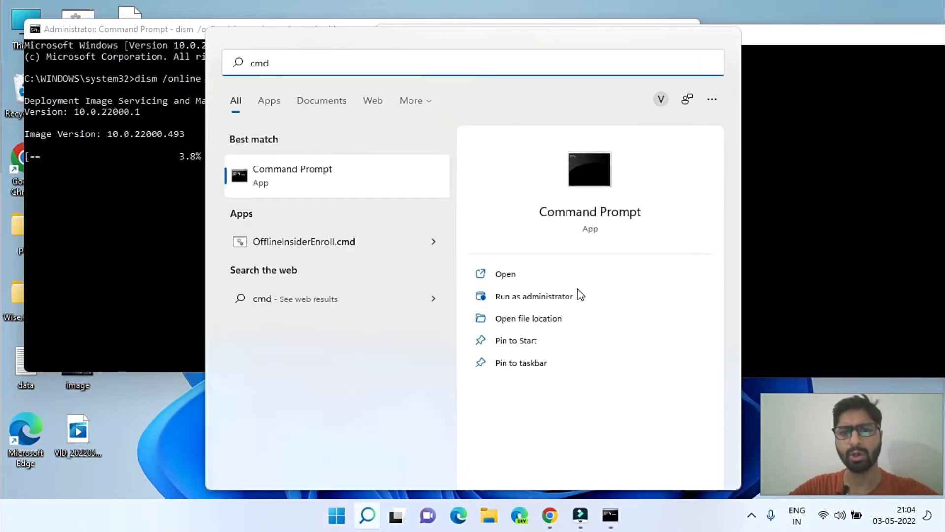
In a third admin prompt, type chkdsk c: /f /r /x without running it.
{"action": "left_click", "coordinate": [533, 296]}
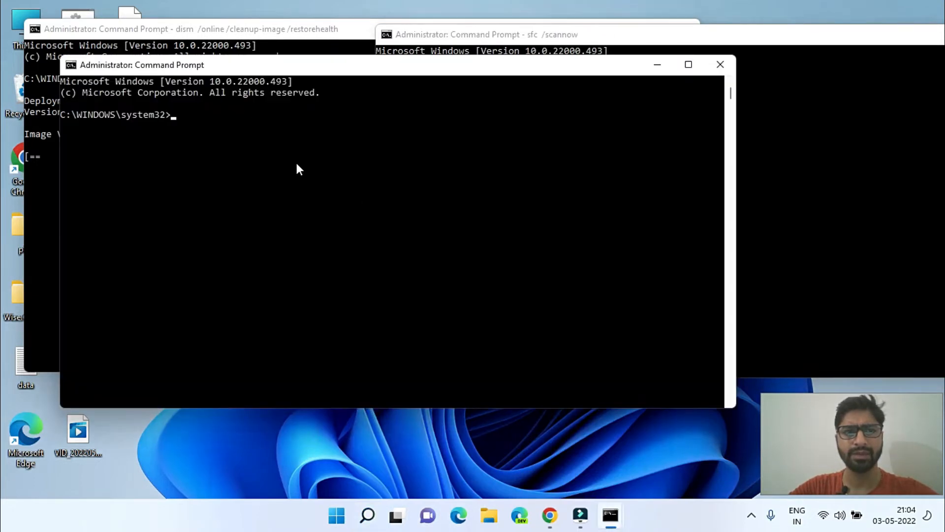
{"action": "type", "text": "chkdsk"}
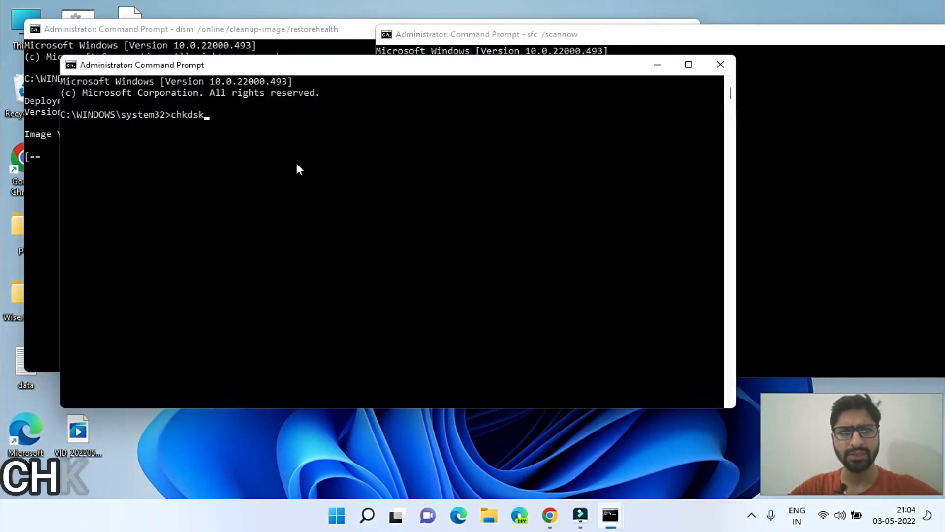
{"action": "type", "text": "\" \""}
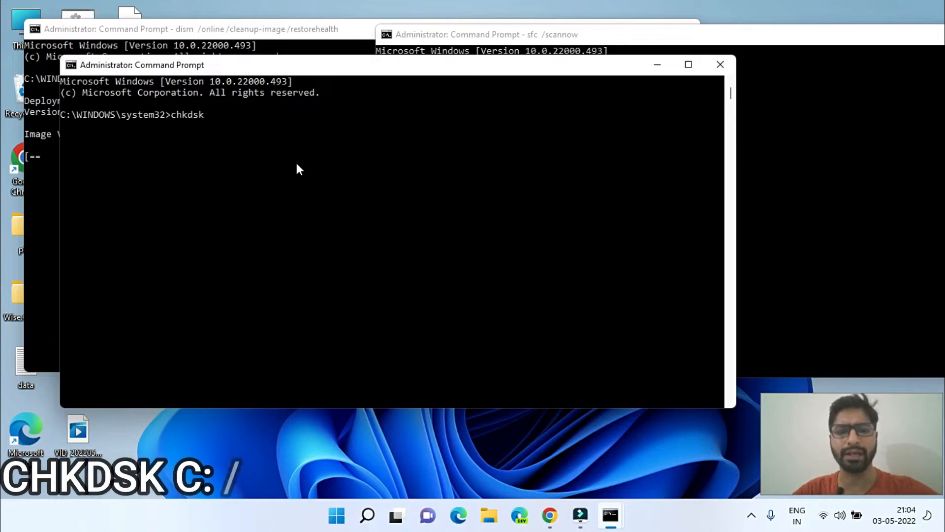
{"action": "type", "text": "c: /f"}
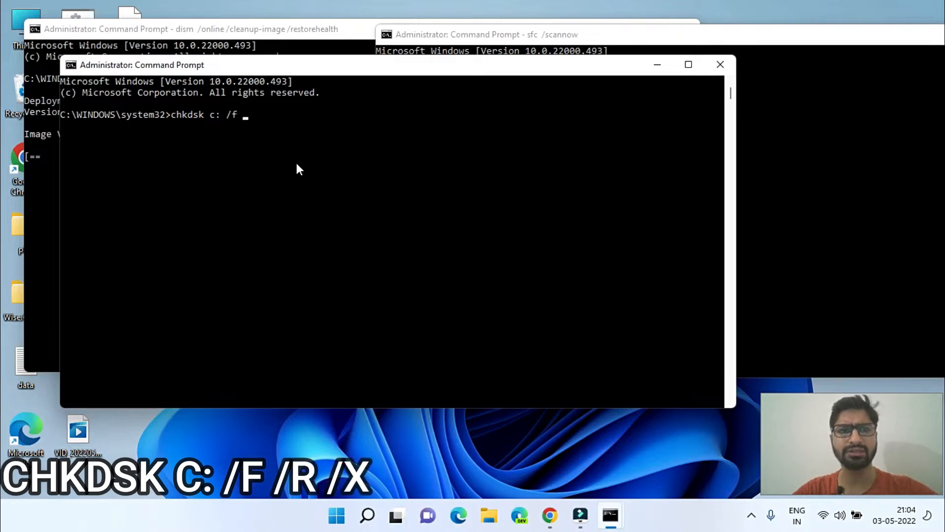
{"action": "type", "text": "/r"}
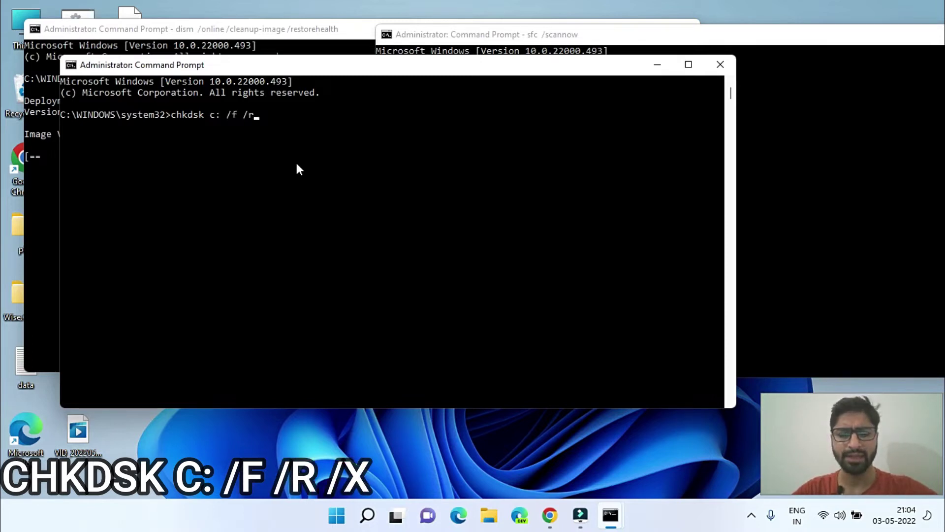
{"action": "type", "text": "/x"}
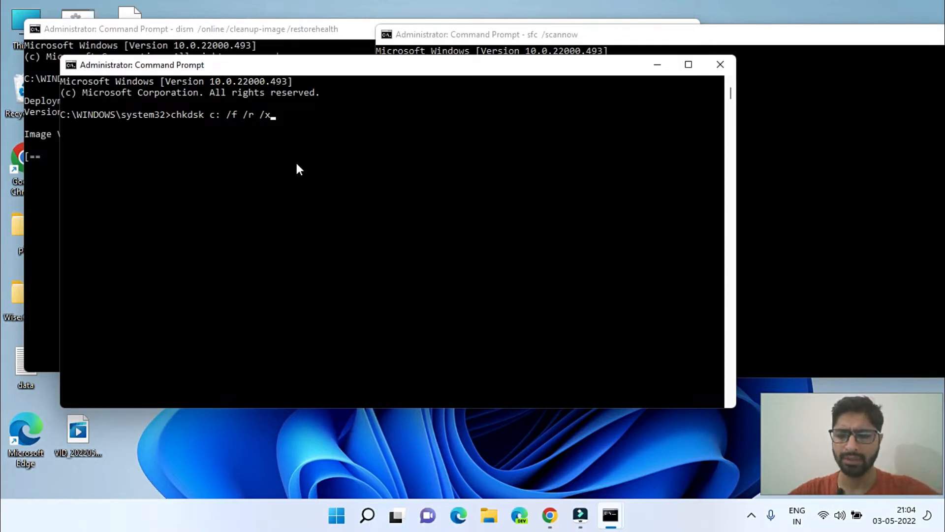
Run chkdsk, answer Y to schedule it at restart, and close the chkdsk and DISM windows.
{"action": "key", "text": "Enter"}
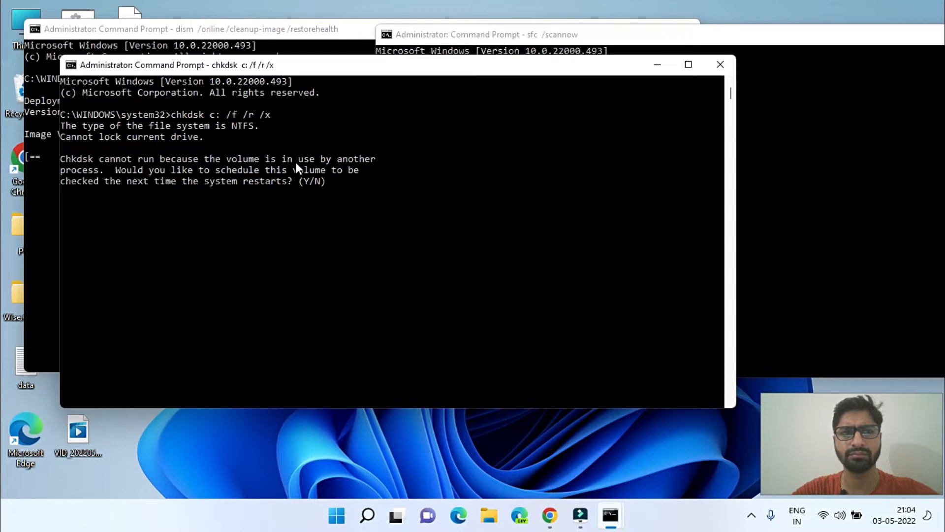
{"action": "mouse_move", "coordinate": [81, 128]}
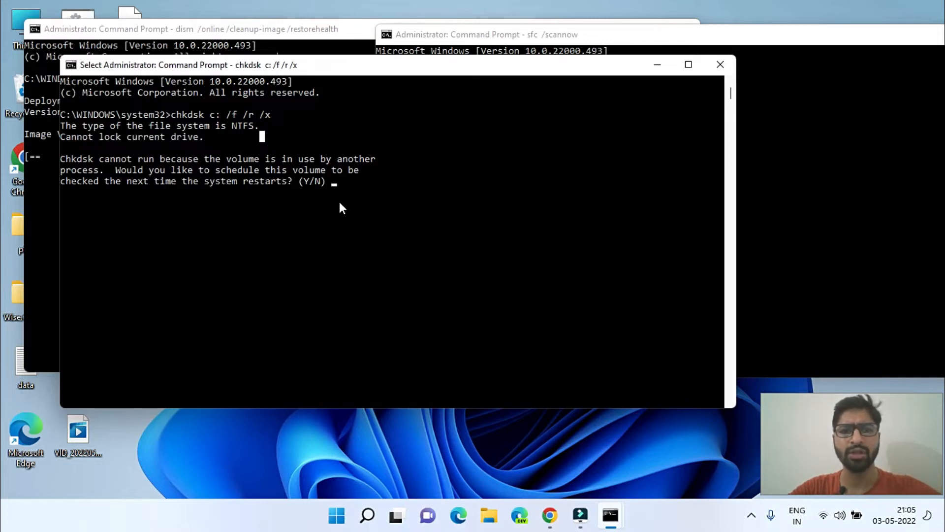
{"action": "type", "text": "y"}
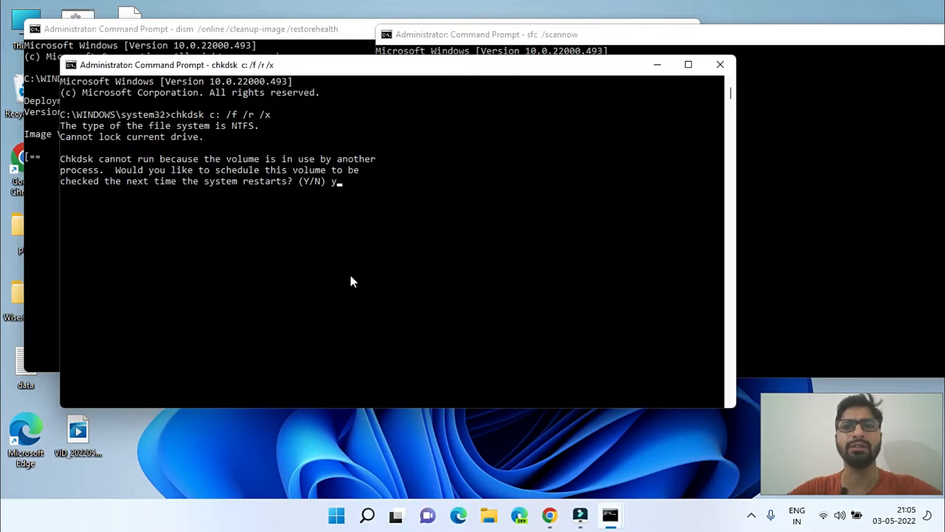
{"action": "mouse_move", "coordinate": [326, 283]}
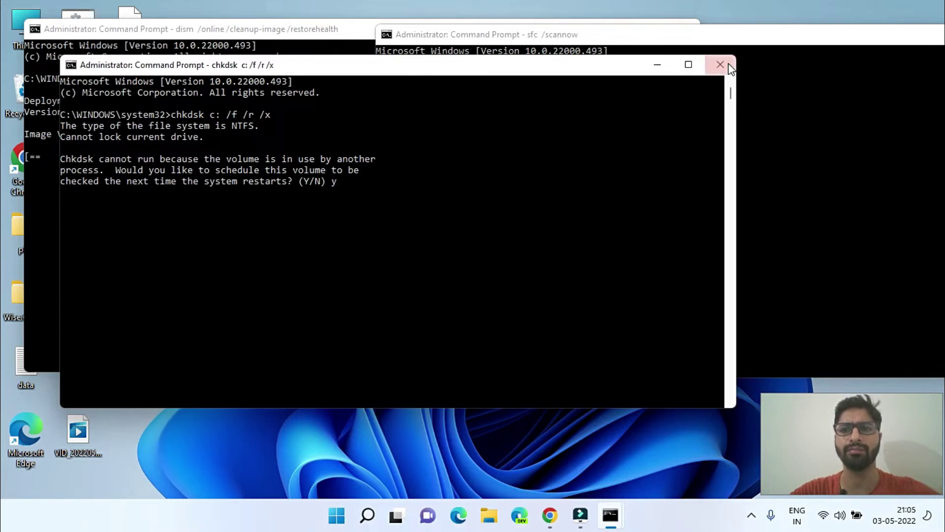
{"action": "left_click", "coordinate": [720, 64]}
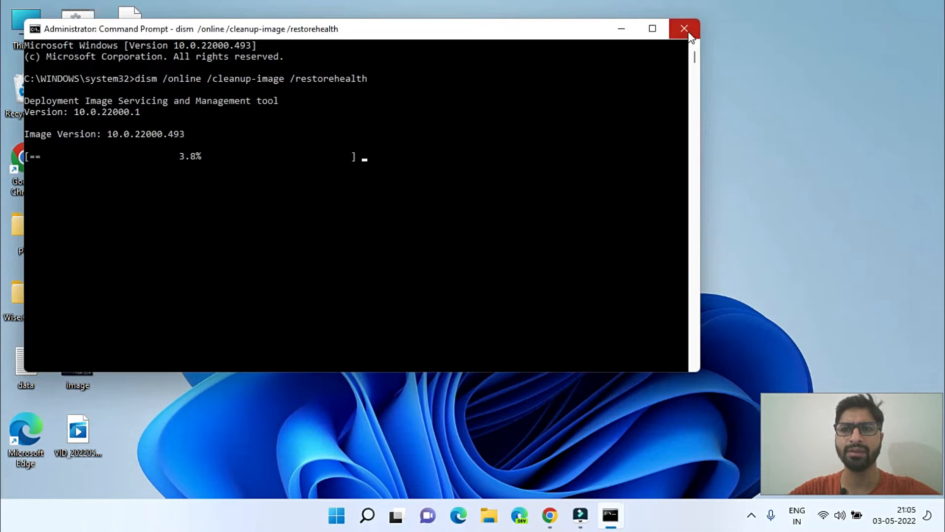
{"action": "left_click", "coordinate": [682, 28]}
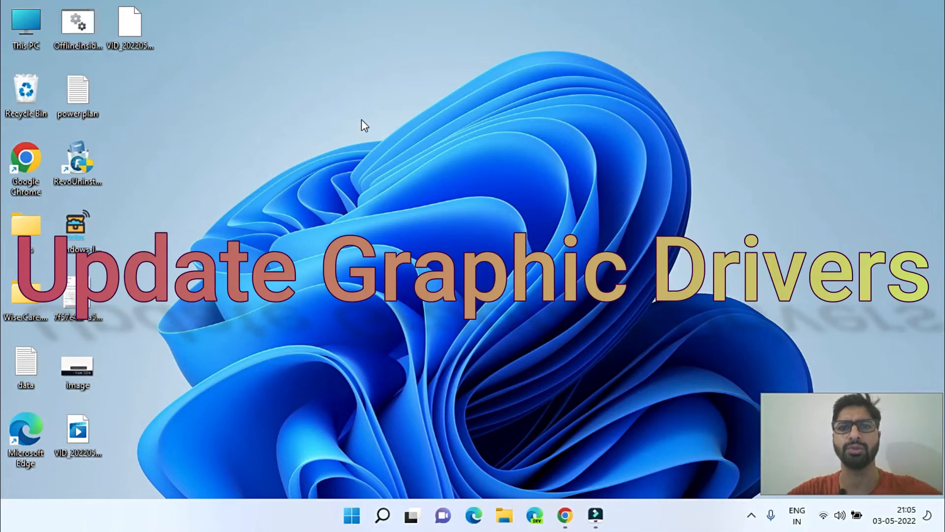
{"action": "mouse_move", "coordinate": [379, 23]}
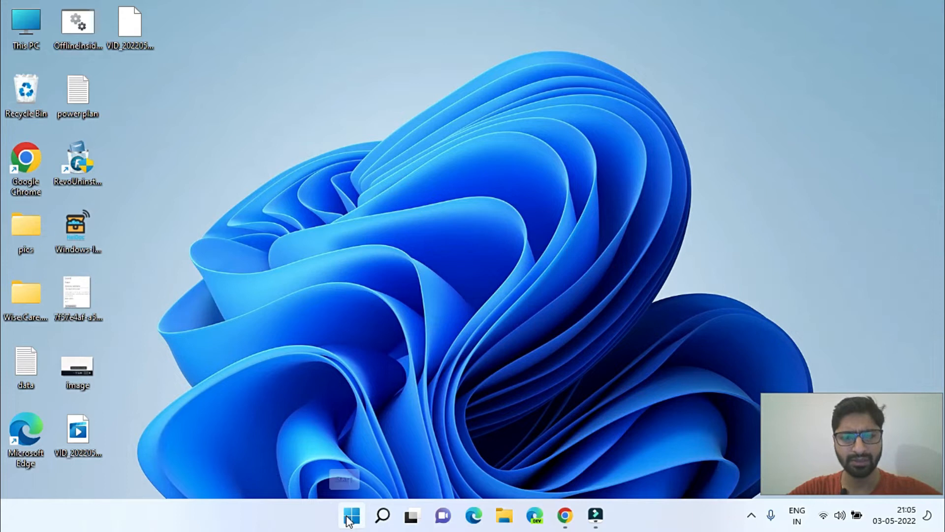
Open Device Manager from the Start context menu and select the Intel(R) HD Graphics 5500 adapter.
{"action": "right_click", "coordinate": [348, 513]}
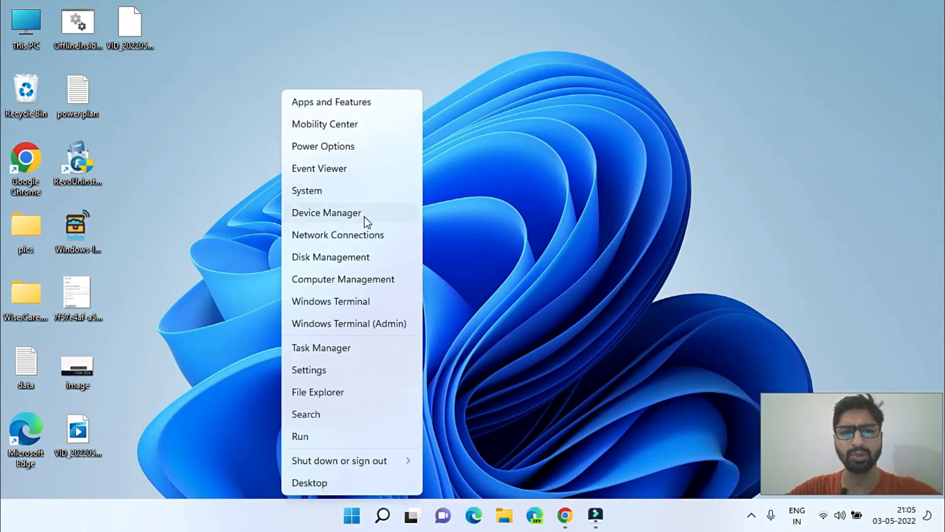
{"action": "left_click", "coordinate": [326, 213]}
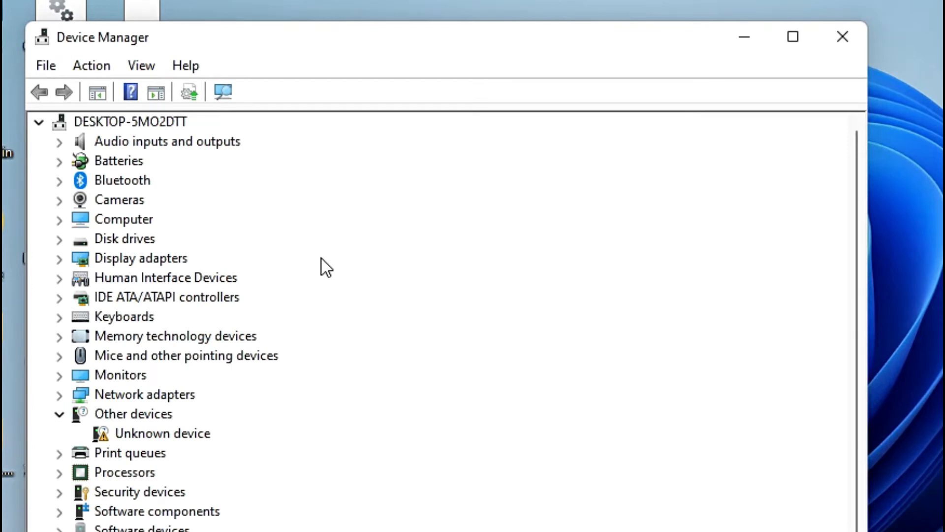
{"action": "left_click", "coordinate": [141, 258]}
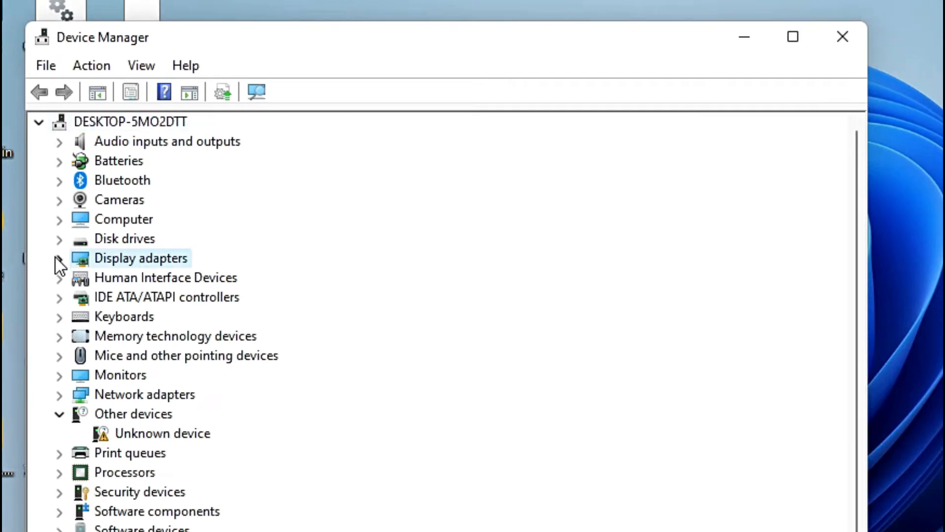
{"action": "left_click", "coordinate": [59, 257]}
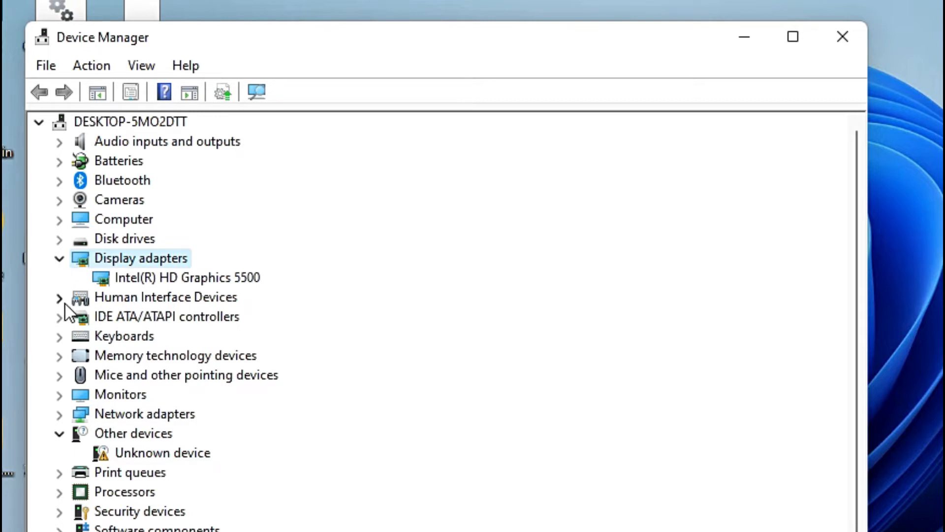
{"action": "left_click", "coordinate": [177, 278]}
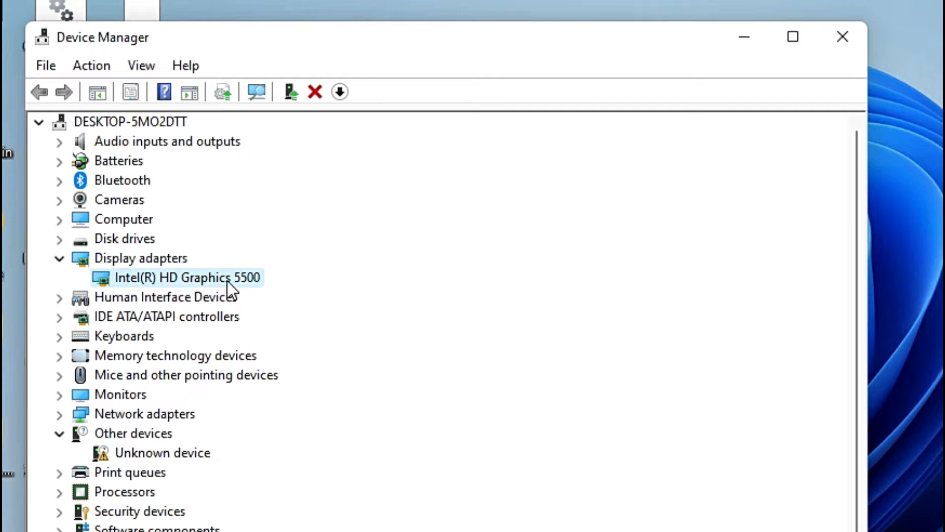
{"action": "mouse_move", "coordinate": [531, 280]}
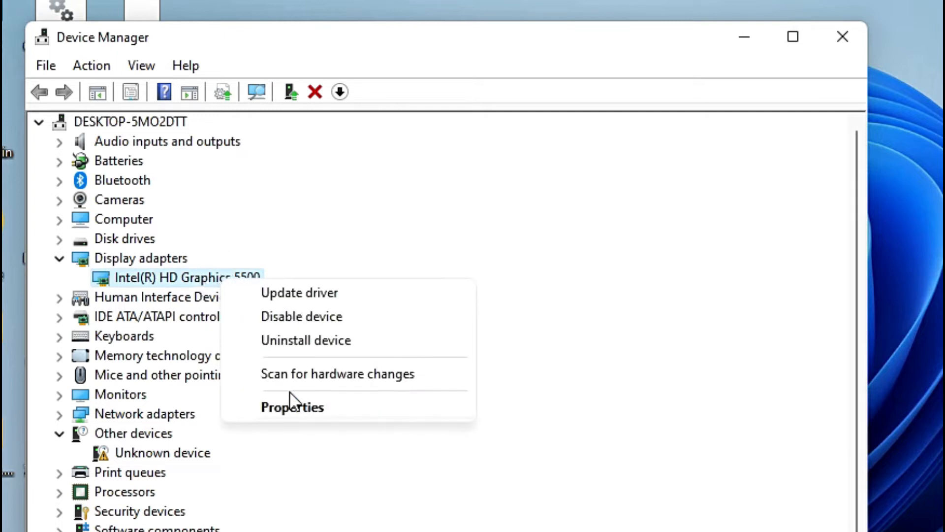
Check the adapter's Driver tab: Intel Corporation, 21-02-2018, version 20.19.15.4963.
{"action": "left_click", "coordinate": [293, 407]}
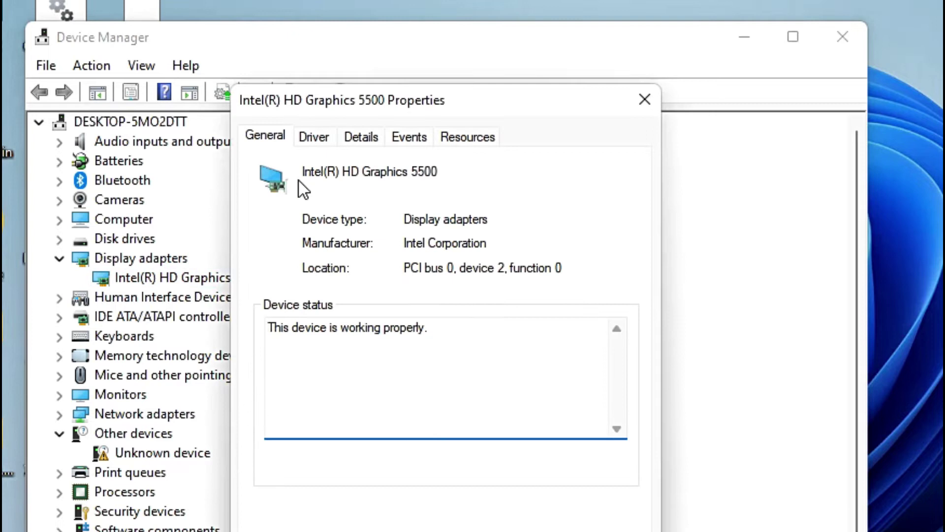
{"action": "left_click", "coordinate": [314, 136]}
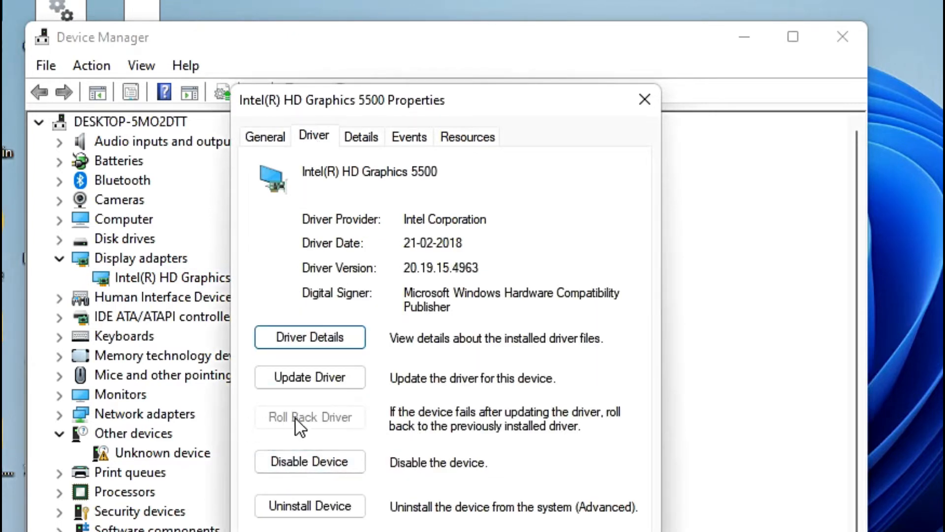
{"action": "mouse_move", "coordinate": [360, 427]}
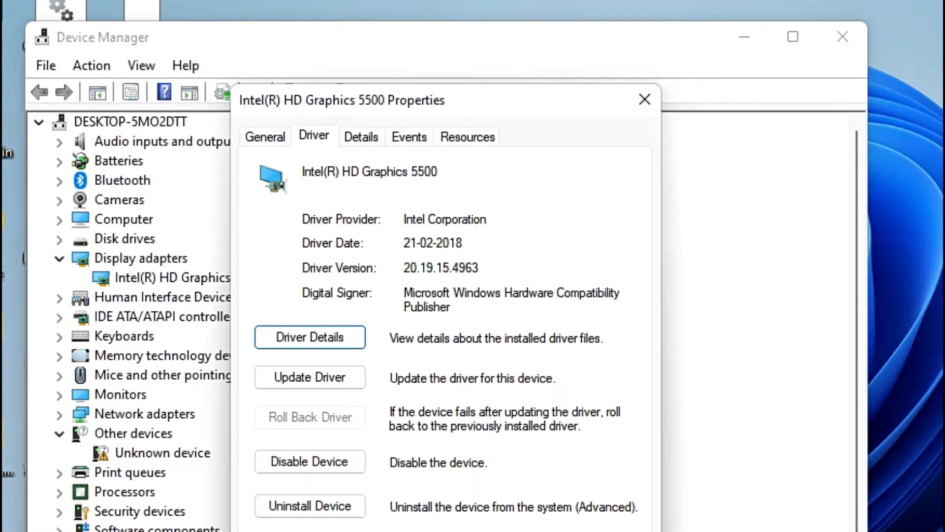
{"action": "left_click", "coordinate": [643, 99]}
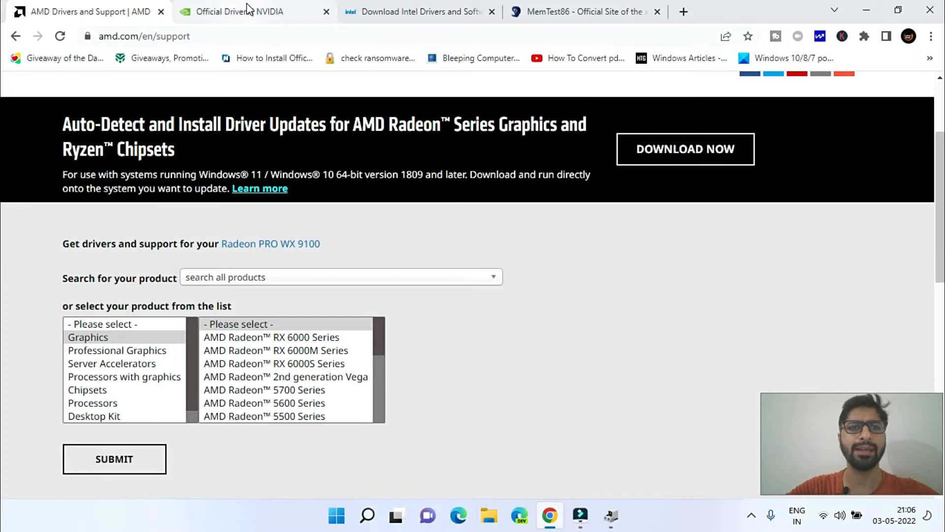
Browse the Intel HD Graphics Family driver results on Intel Download Center.
{"action": "left_click", "coordinate": [415, 11]}
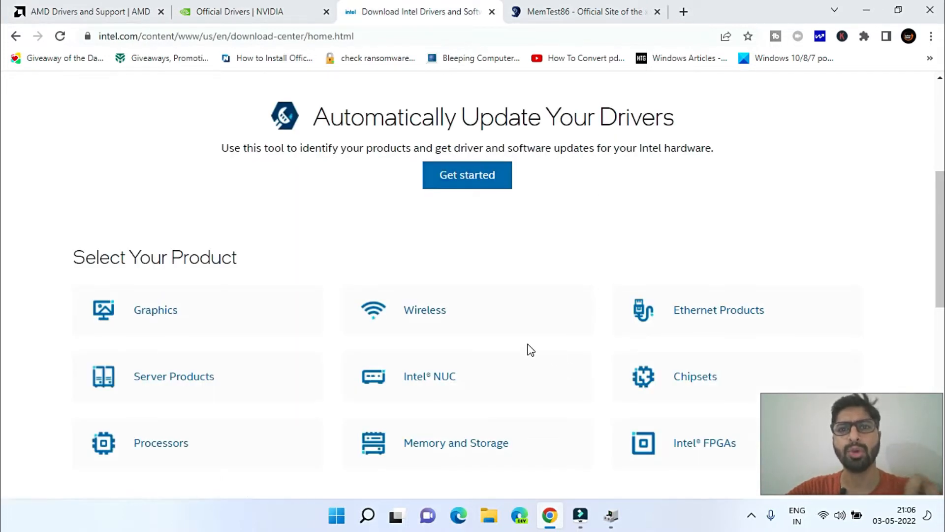
{"action": "mouse_move", "coordinate": [234, 127]}
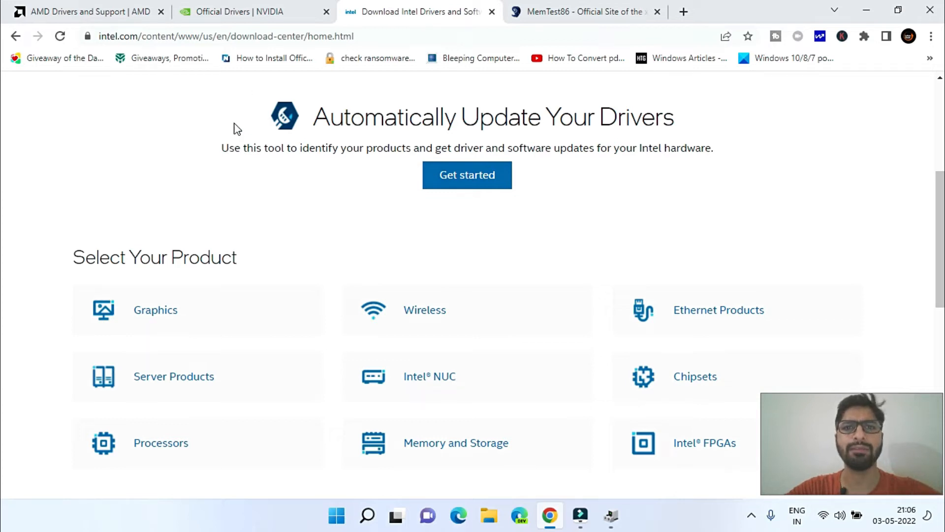
{"action": "mouse_move", "coordinate": [57, 287]}
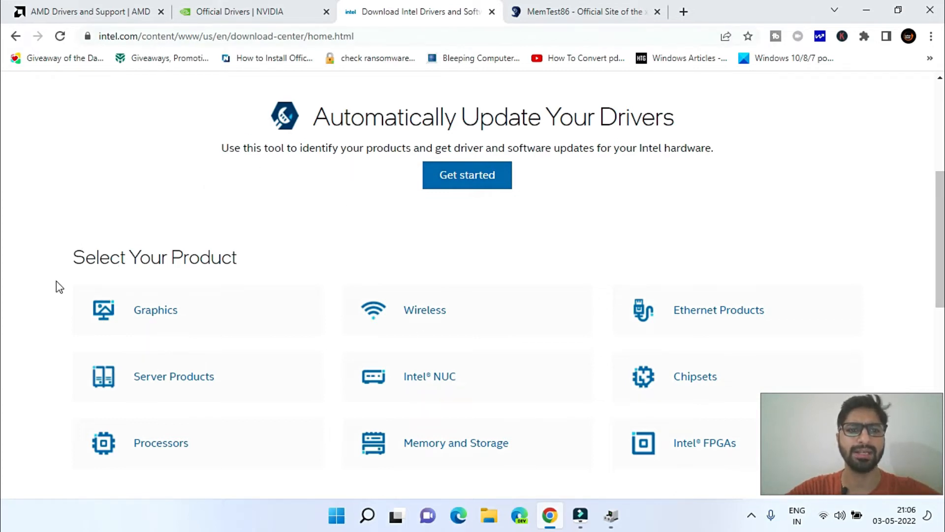
{"action": "left_click", "coordinate": [155, 310]}
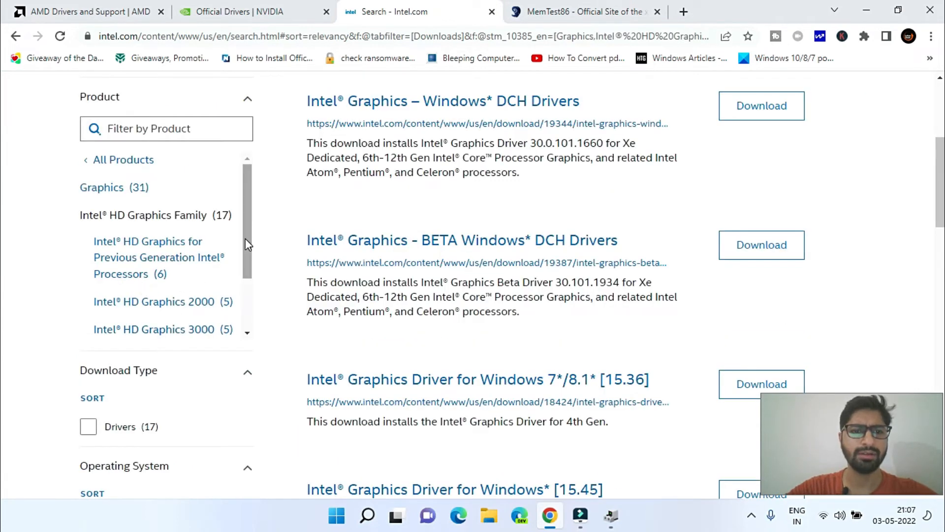
{"action": "scroll", "scroll_direction": "down", "scroll_amount": 3}
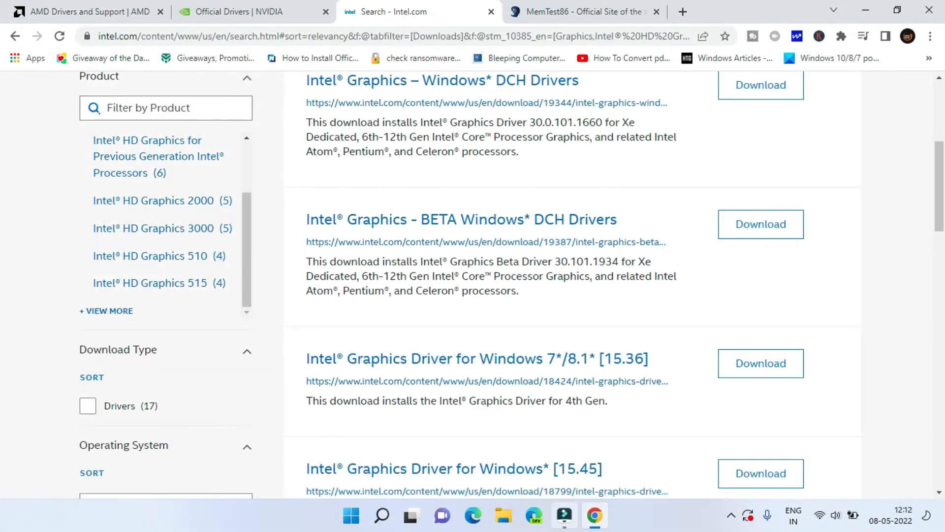
{"action": "scroll", "scroll_direction": "down", "scroll_amount": 3}
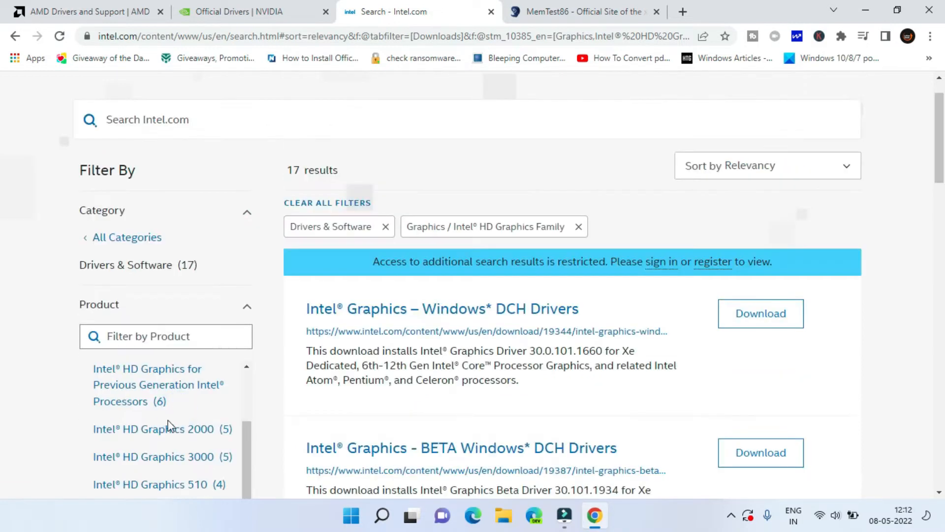
{"action": "scroll", "scroll_direction": "down", "scroll_amount": 3}
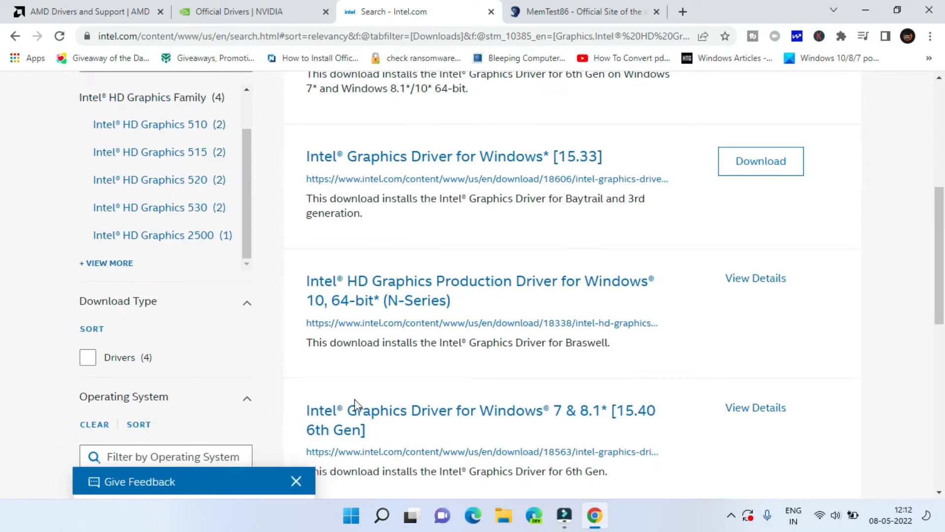
{"action": "mouse_move", "coordinate": [480, 289]}
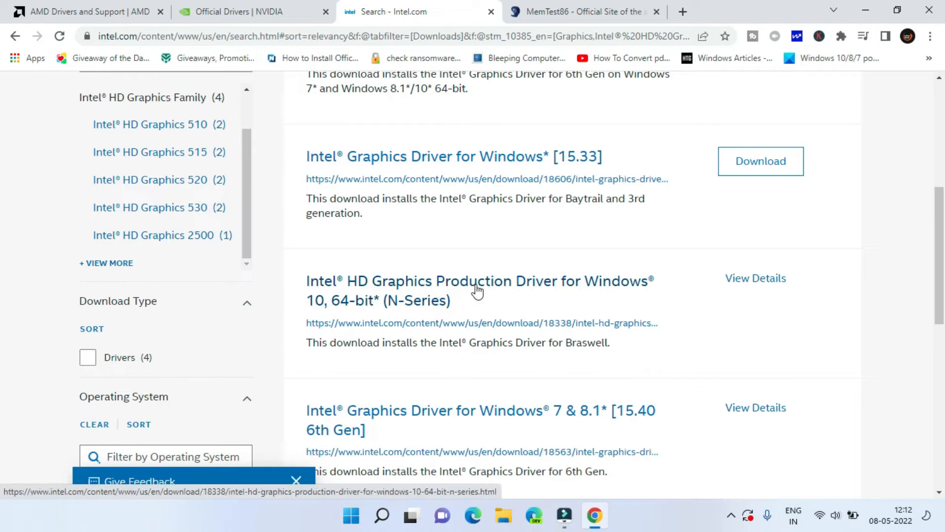
{"action": "mouse_move", "coordinate": [475, 275]}
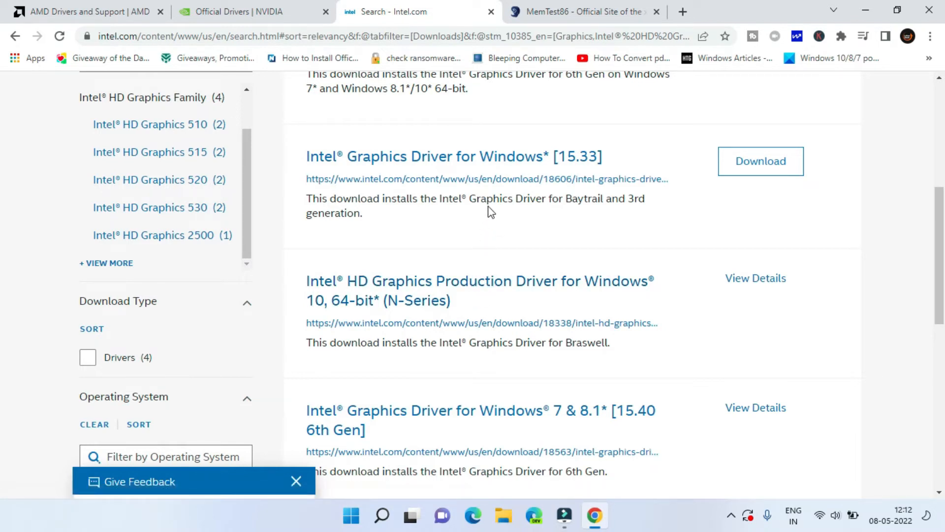
On NVIDIA Driver Downloads, set Product Type to TITAN and search.
{"action": "left_click", "coordinate": [245, 11]}
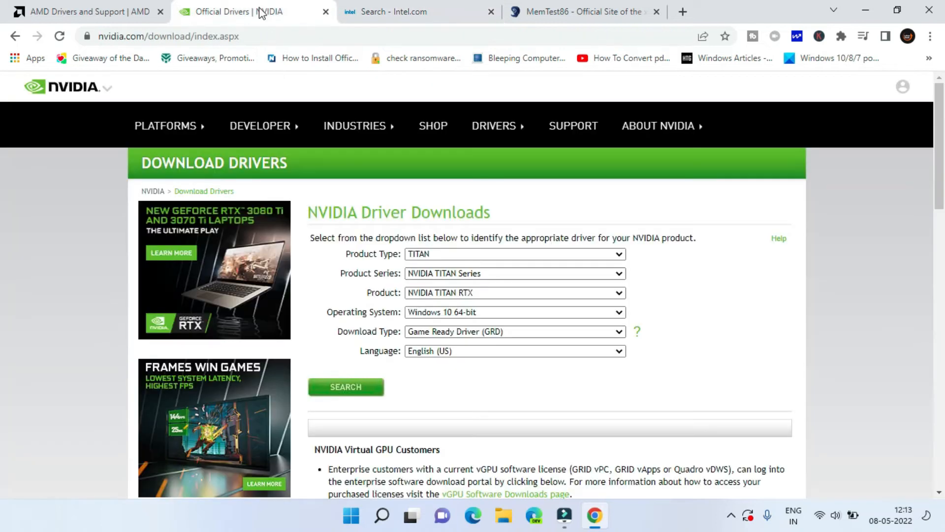
{"action": "mouse_move", "coordinate": [541, 179]}
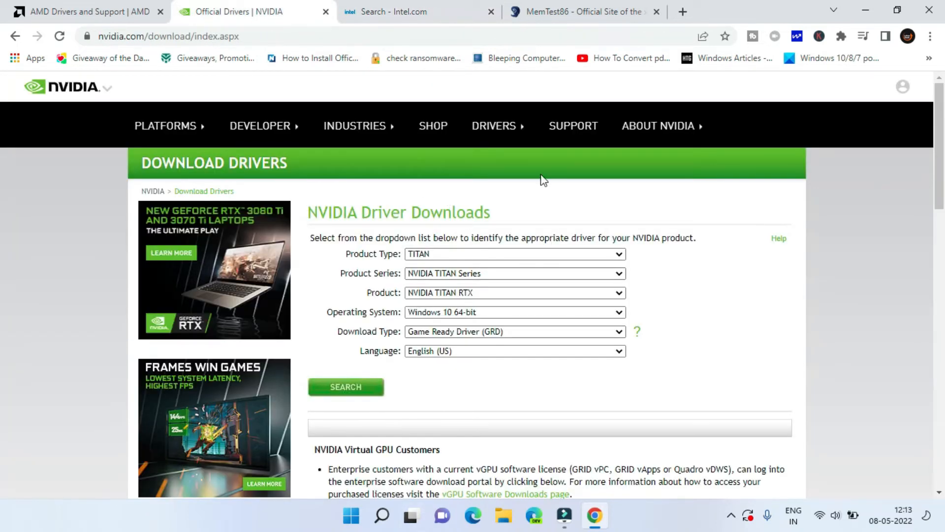
{"action": "left_click", "coordinate": [515, 254]}
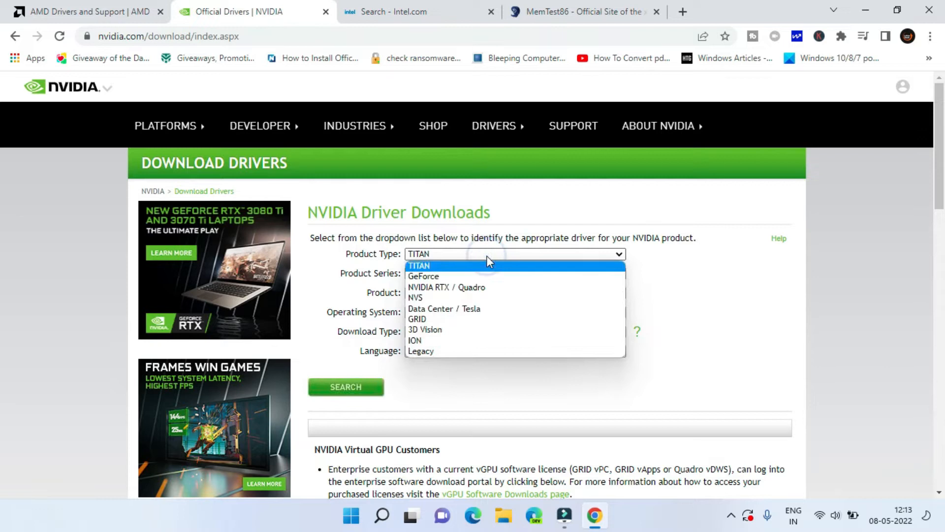
{"action": "left_click", "coordinate": [419, 265]}
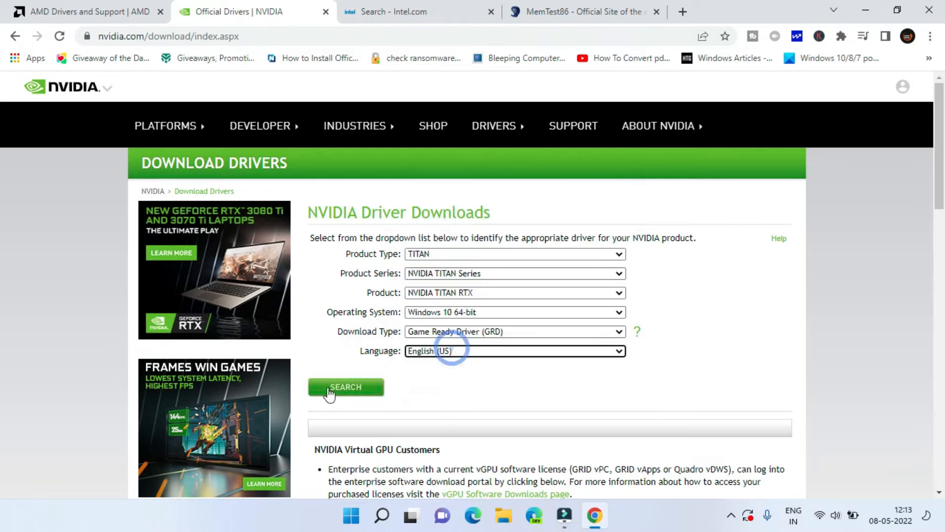
{"action": "left_click", "coordinate": [346, 387]}
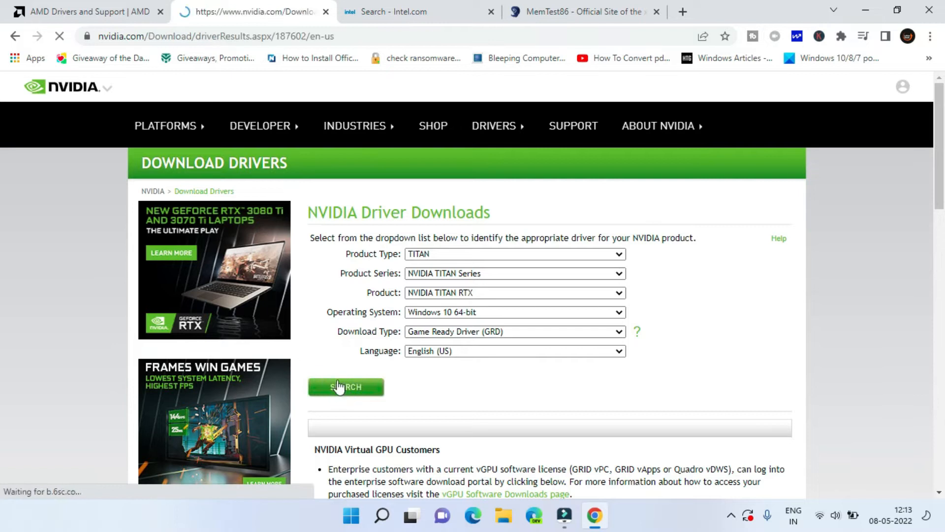
{"action": "left_click", "coordinate": [346, 387]}
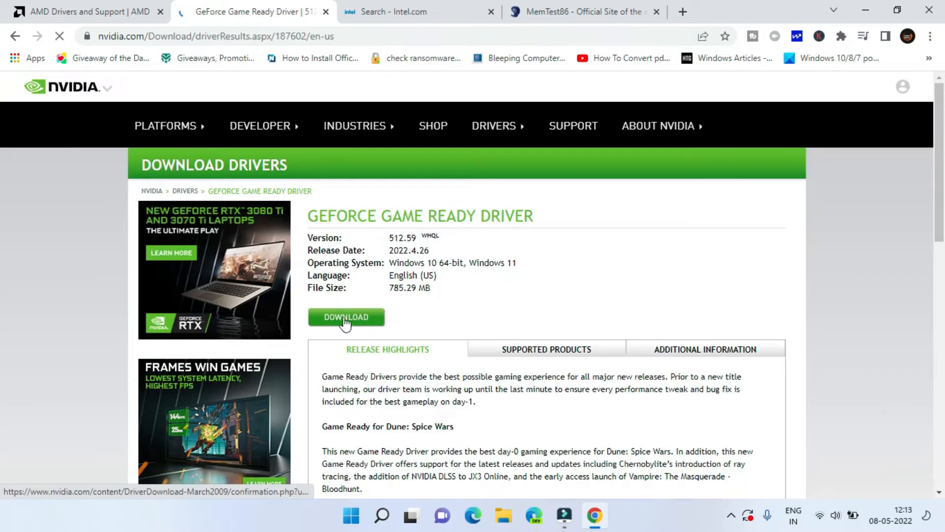
Download GeForce Game Ready Driver 512.59 and reach its confirmation page.
{"action": "left_click", "coordinate": [346, 316]}
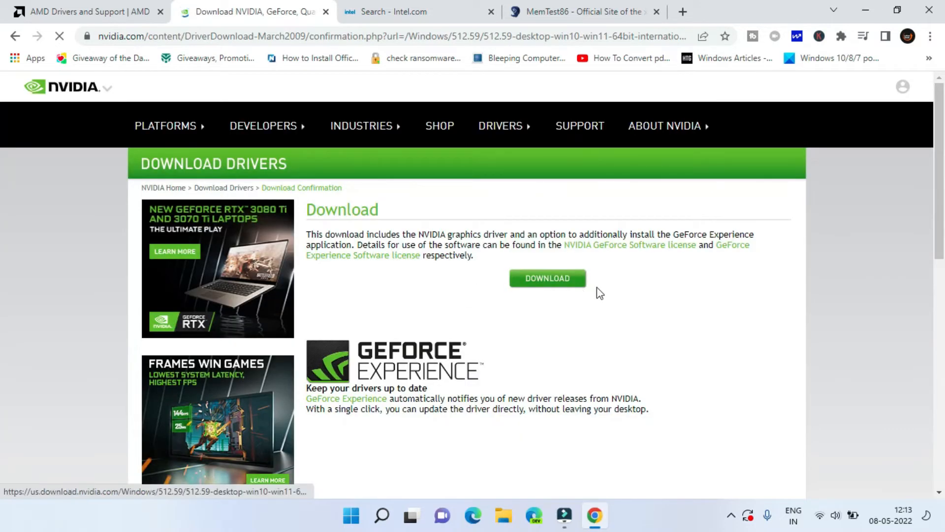
{"action": "left_click", "coordinate": [540, 281]}
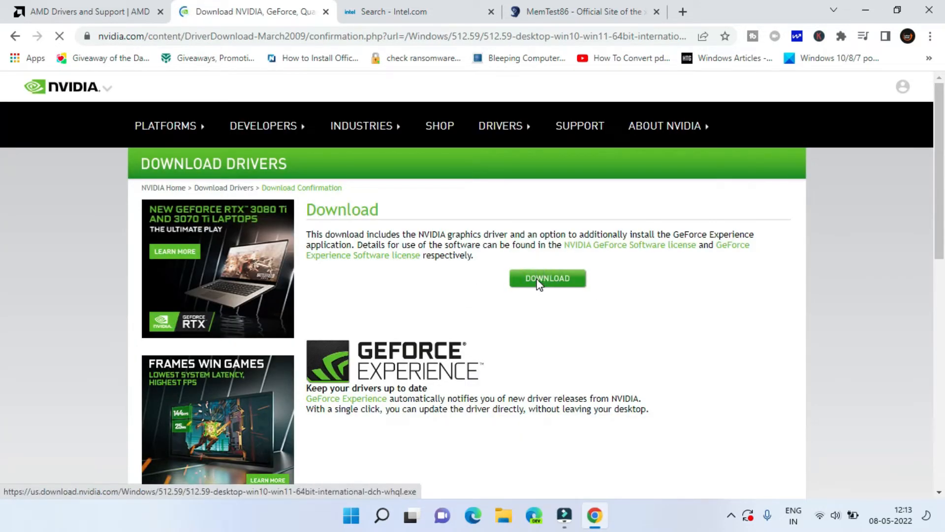
{"action": "left_click", "coordinate": [548, 278]}
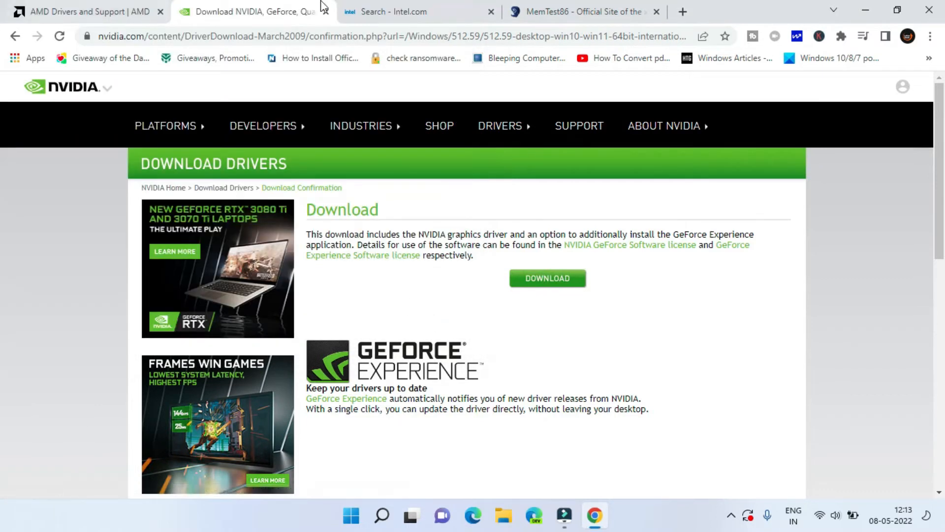
On the AMD support page, select Graphics > Radeon RX 6000S Series > RX 6700S.
{"action": "left_click", "coordinate": [89, 11]}
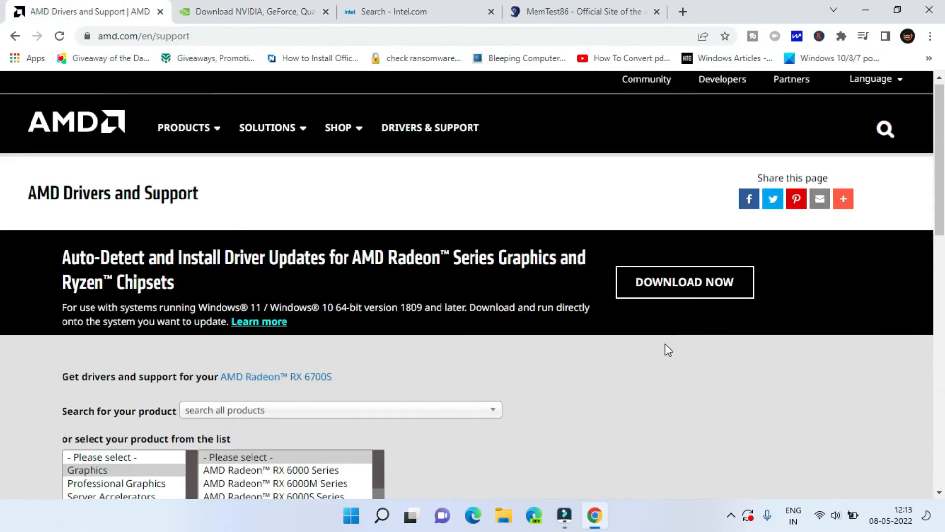
{"action": "scroll", "scroll_direction": "down", "scroll_amount": 3}
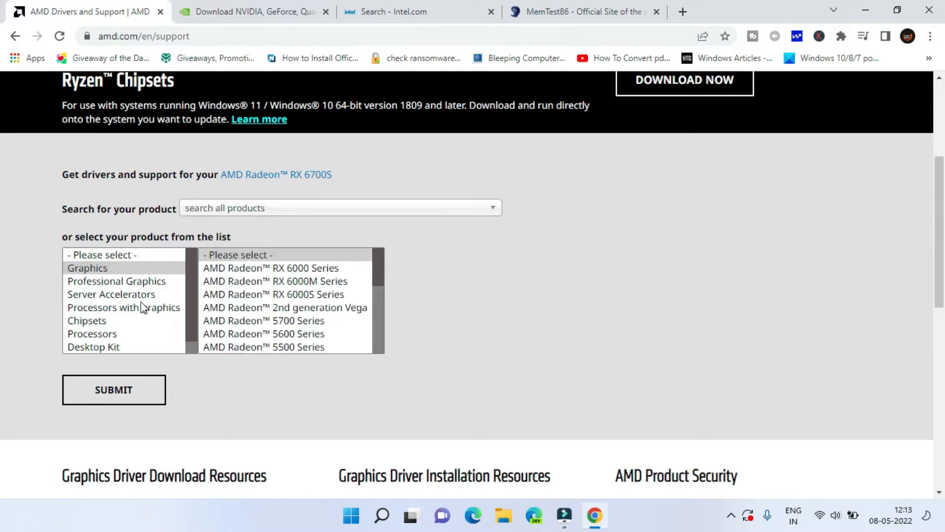
{"action": "left_click", "coordinate": [87, 267]}
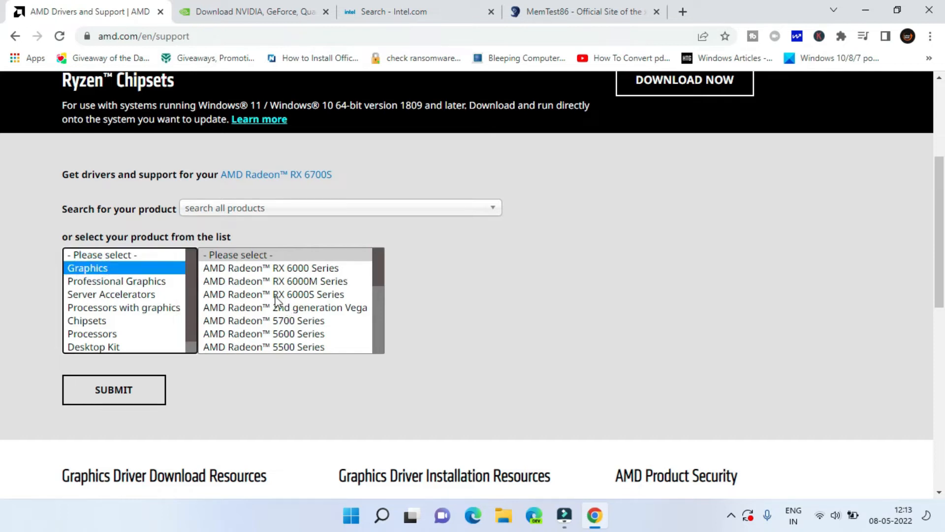
{"action": "left_click", "coordinate": [274, 295]}
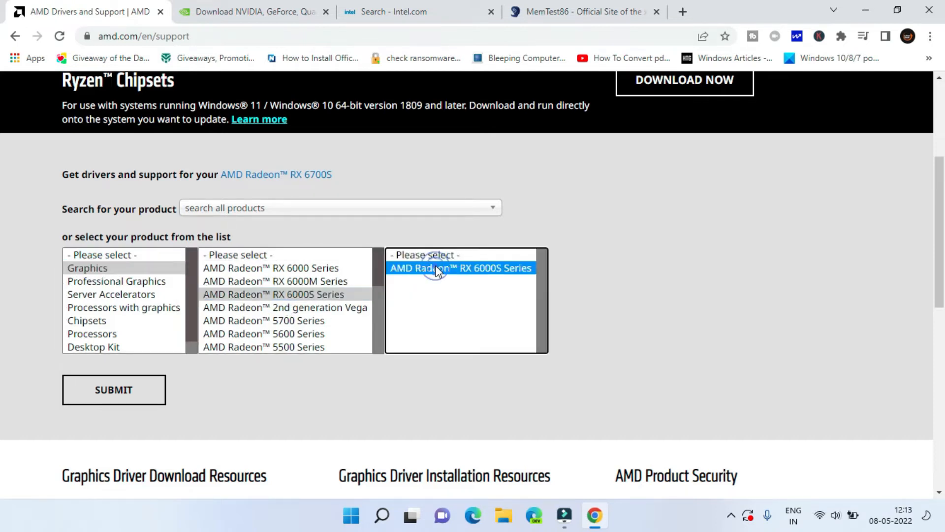
{"action": "left_click", "coordinate": [460, 268]}
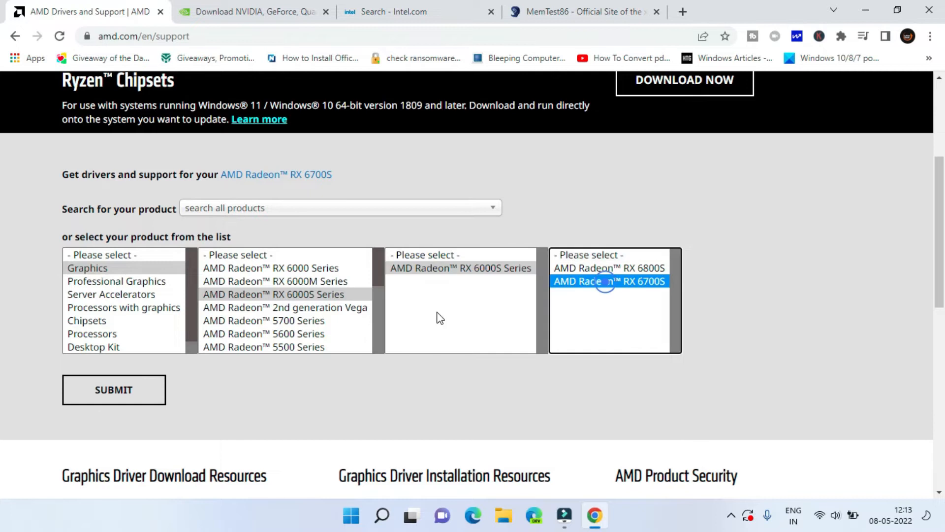
Submit the RX 6700S, expand Windows 11 64-bit, and reveal the Adrenalin driver download.
{"action": "left_click", "coordinate": [113, 390]}
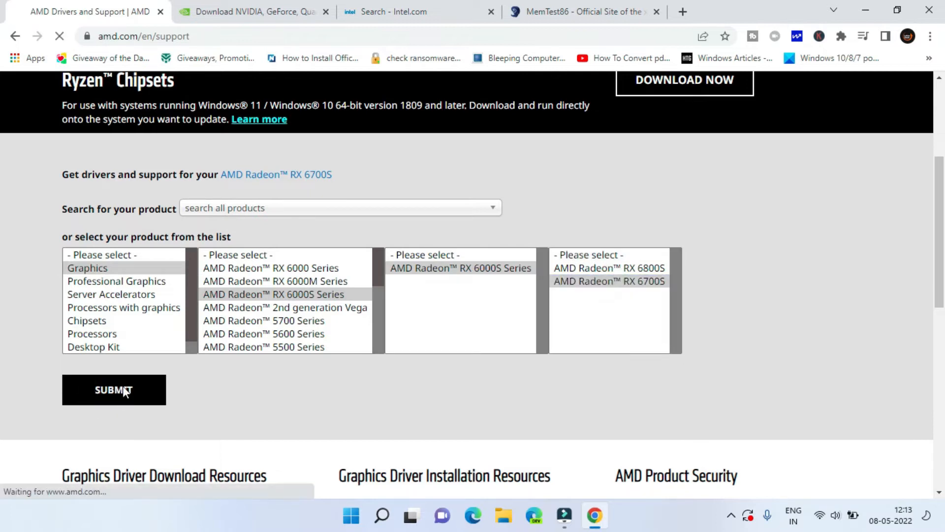
{"action": "left_click", "coordinate": [114, 390]}
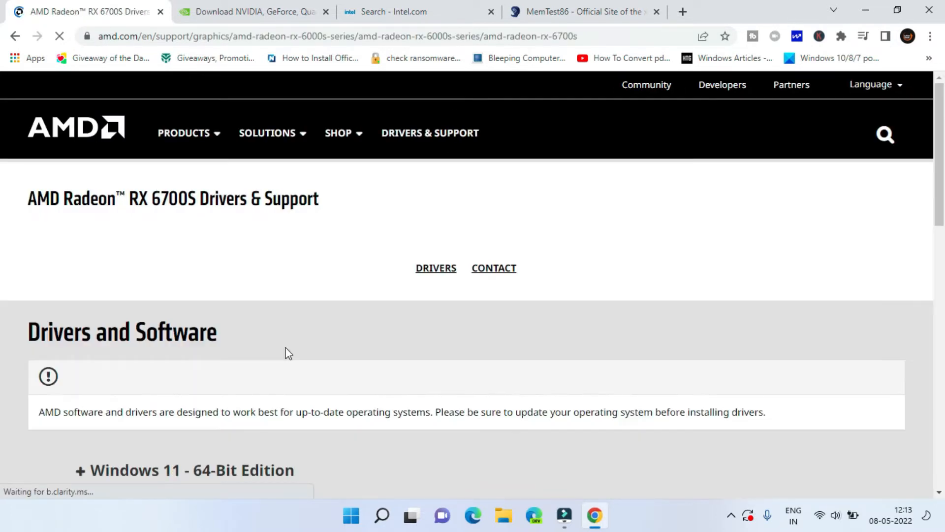
{"action": "left_click", "coordinate": [181, 470]}
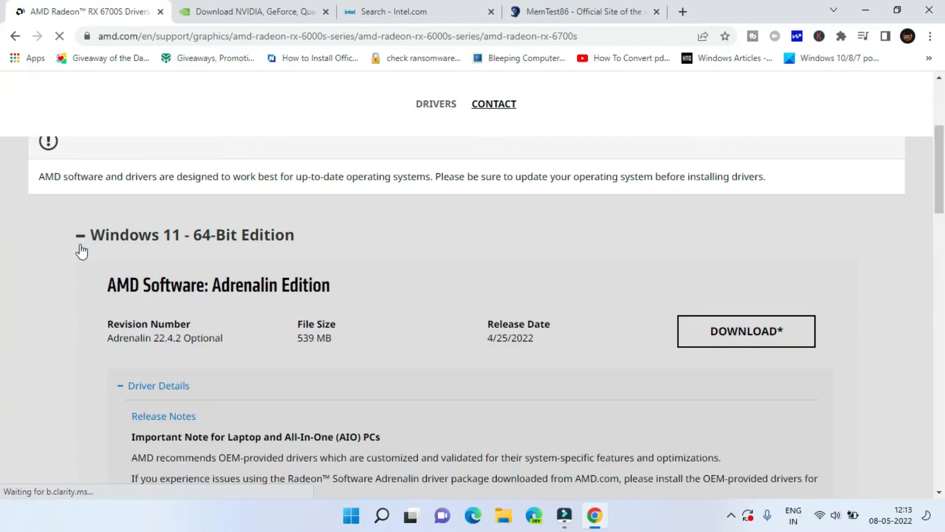
{"action": "mouse_move", "coordinate": [657, 362]}
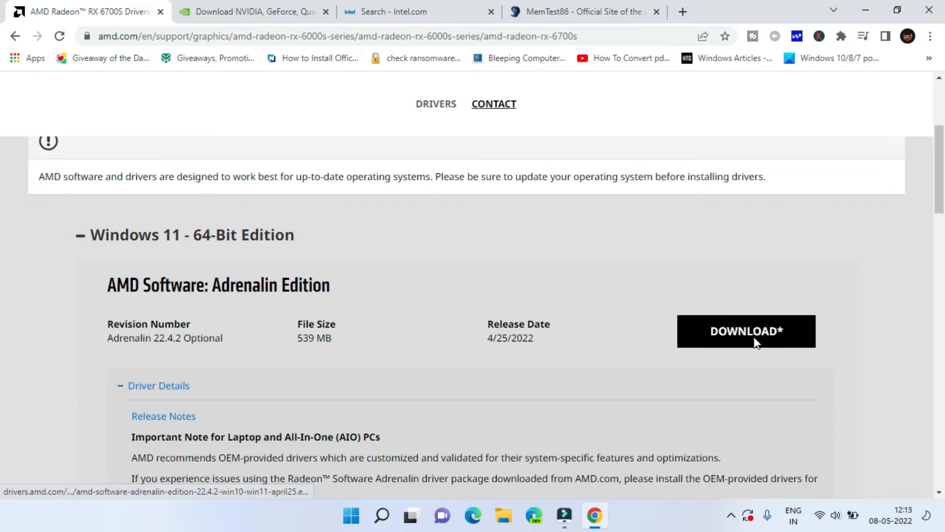
{"action": "left_click", "coordinate": [746, 331]}
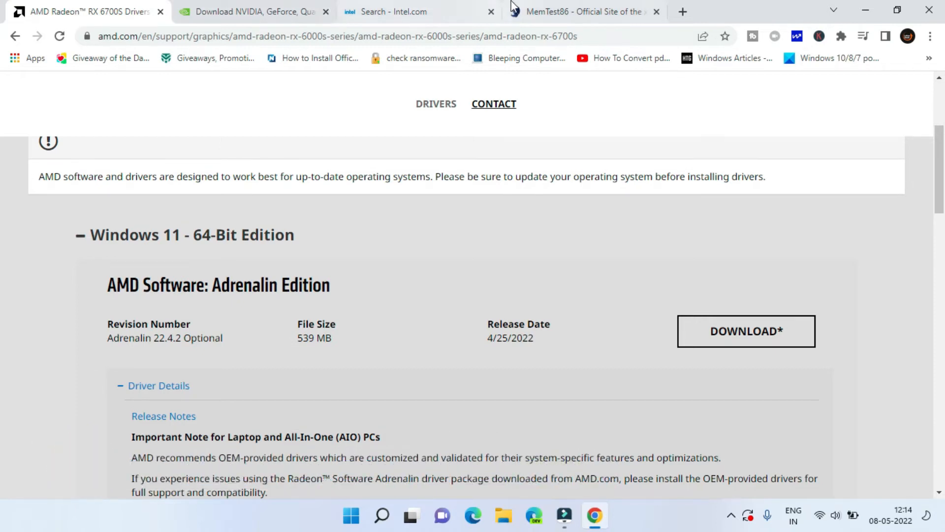
Download the free MemTest86 USB package, saving memtest86-usb.zip to the Desktop.
{"action": "left_click", "coordinate": [578, 12]}
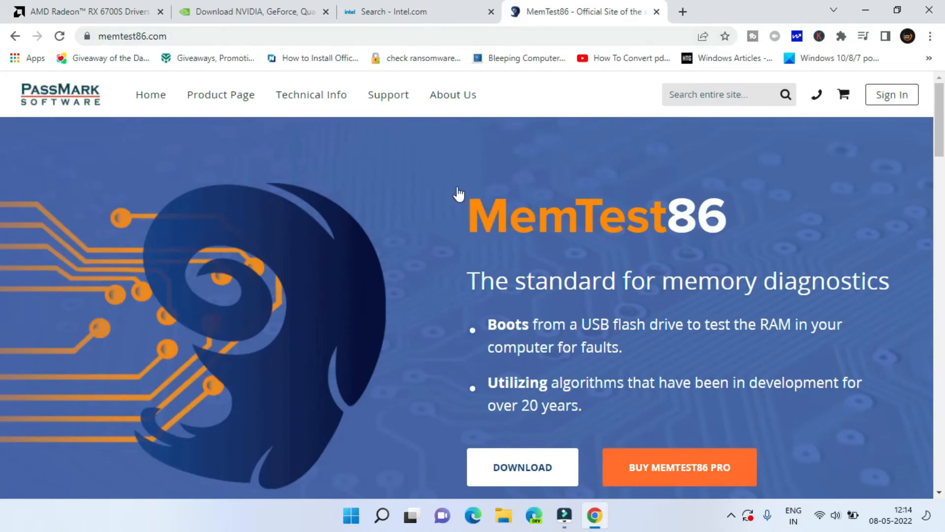
{"action": "mouse_move", "coordinate": [717, 261]}
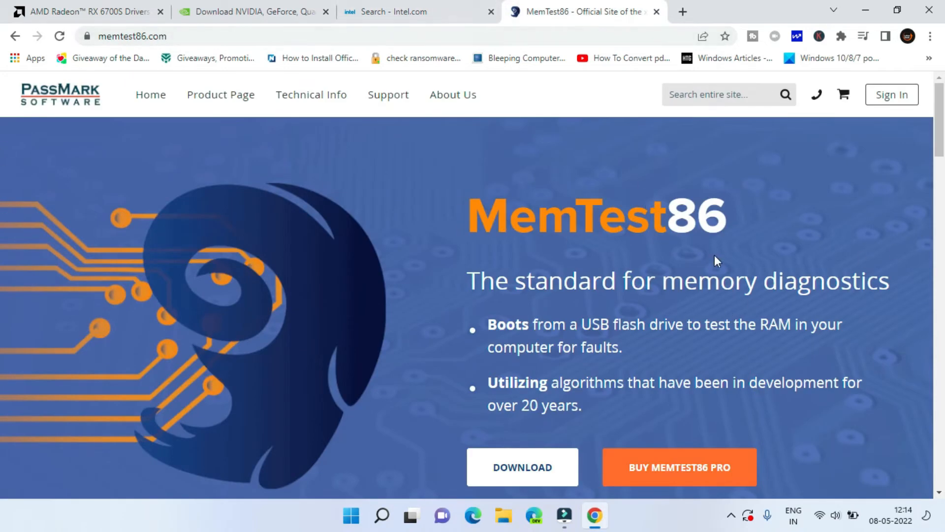
{"action": "scroll", "scroll_direction": "down", "scroll_amount": 3}
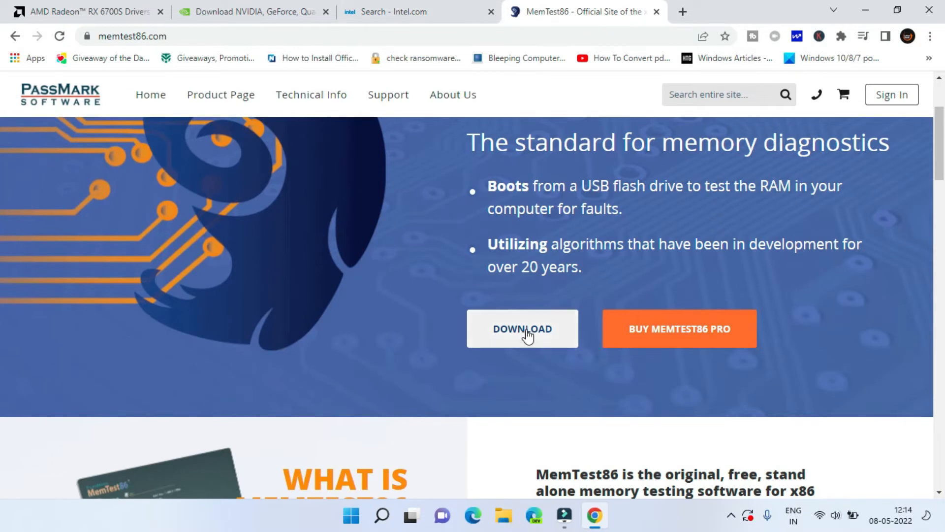
{"action": "left_click", "coordinate": [522, 329]}
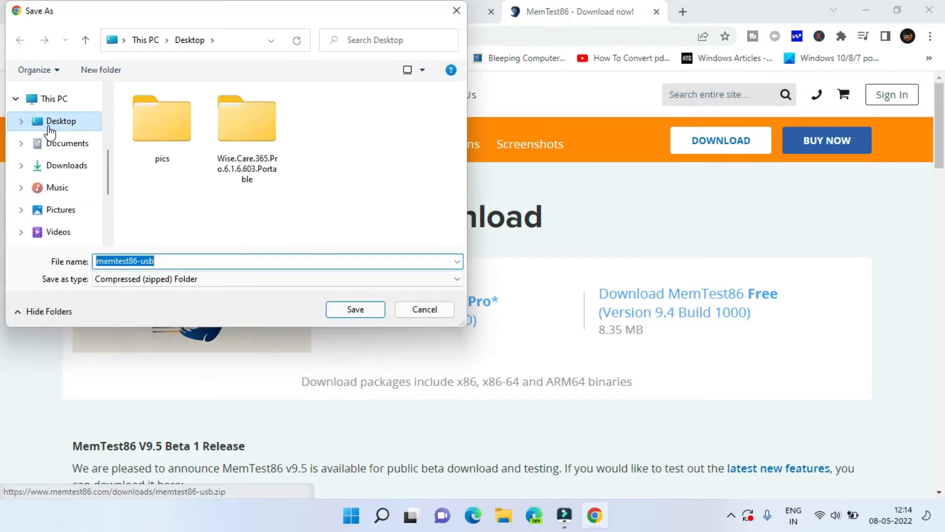
{"action": "left_click", "coordinate": [355, 309]}
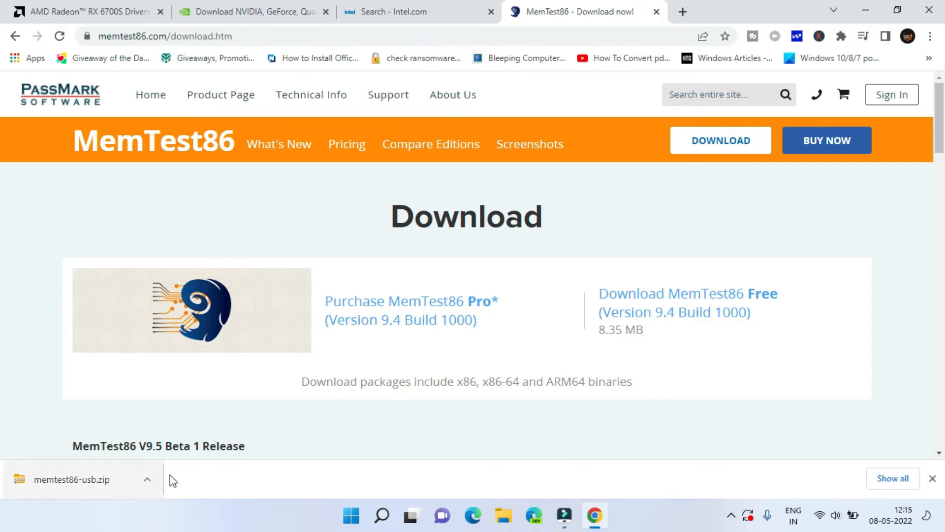
Show the downloaded memtest86-usb.zip in its Desktop folder and look inside it.
{"action": "left_click", "coordinate": [147, 480]}
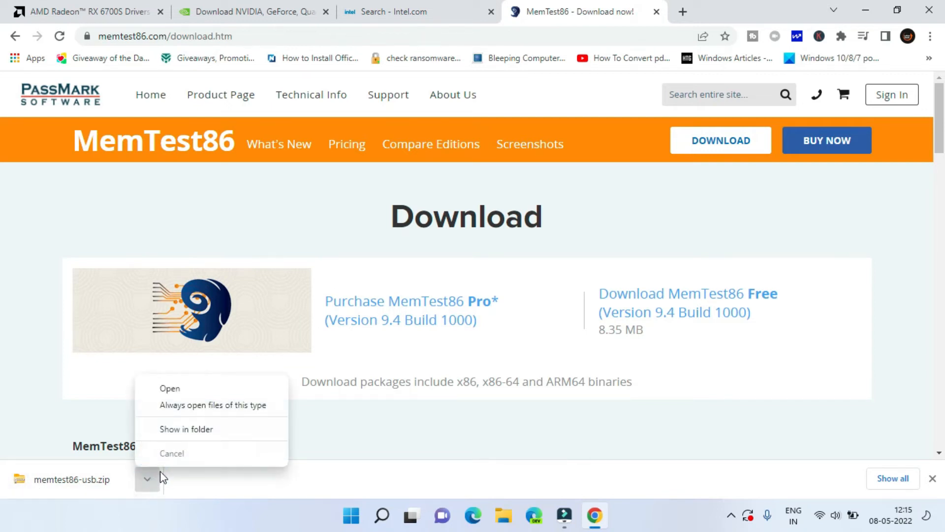
{"action": "left_click", "coordinate": [186, 429]}
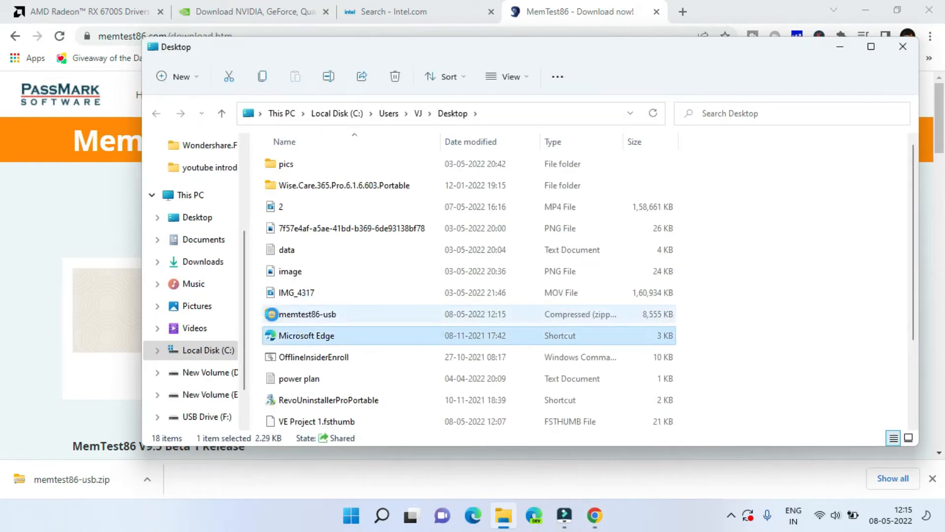
{"action": "double_click", "coordinate": [308, 314]}
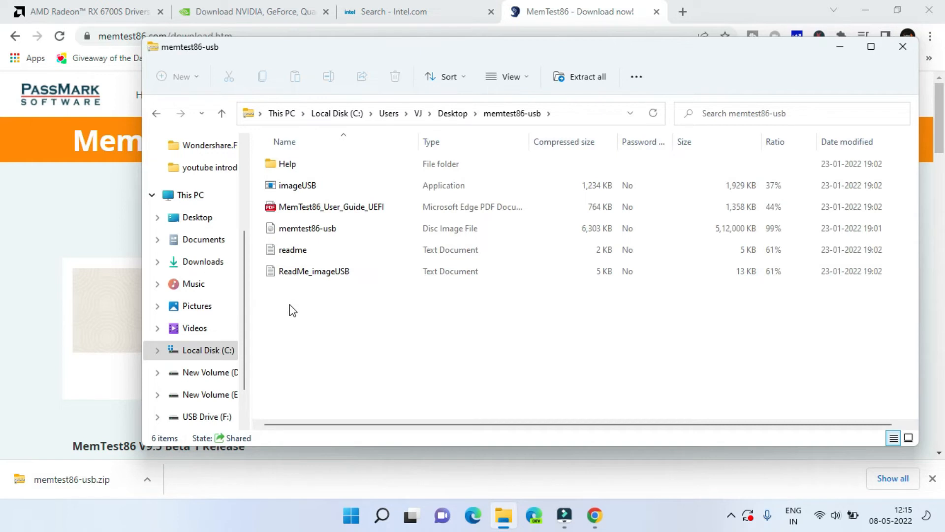
{"action": "left_click", "coordinate": [296, 185]}
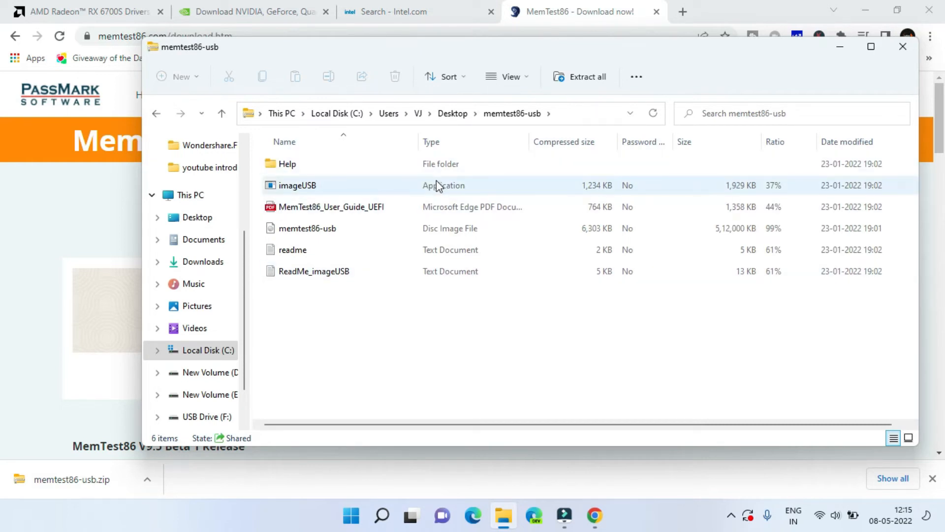
{"action": "left_click", "coordinate": [452, 113]}
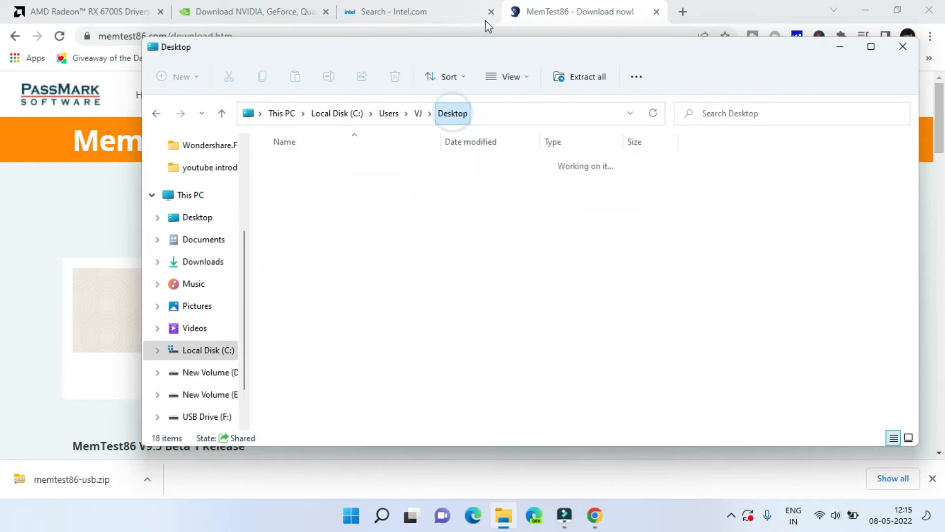
Extract memtest86-usb.zip to a memtest86-usb folder and launch imageUSB from it.
{"action": "left_click", "coordinate": [307, 314]}
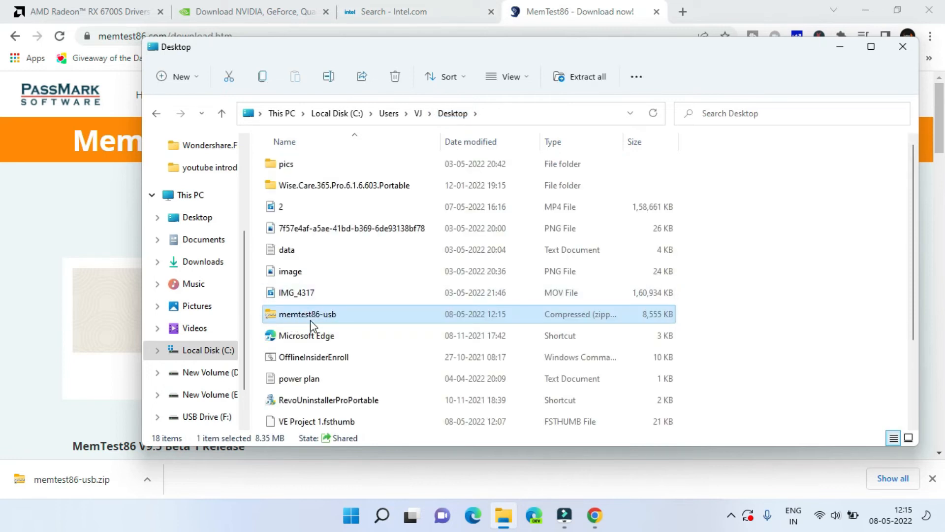
{"action": "right_click", "coordinate": [307, 314]}
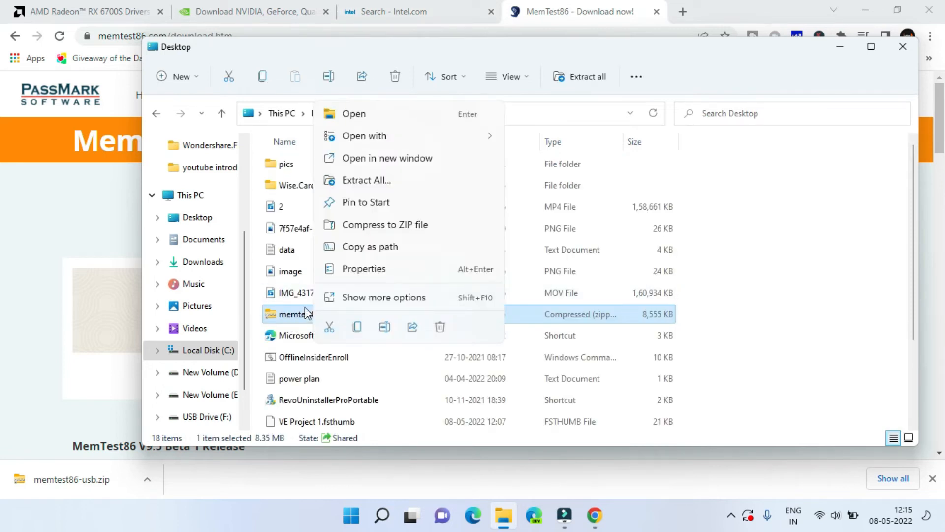
{"action": "mouse_move", "coordinate": [338, 263]}
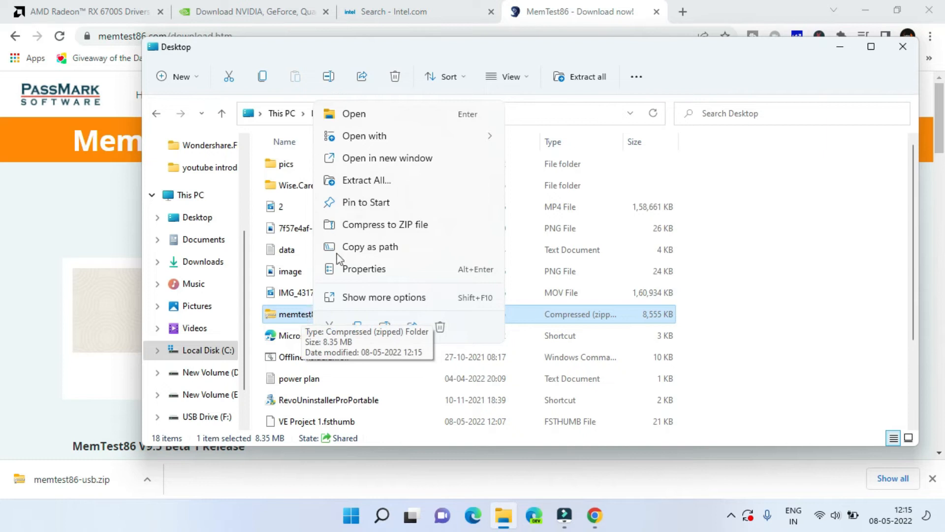
{"action": "left_click", "coordinate": [366, 180]}
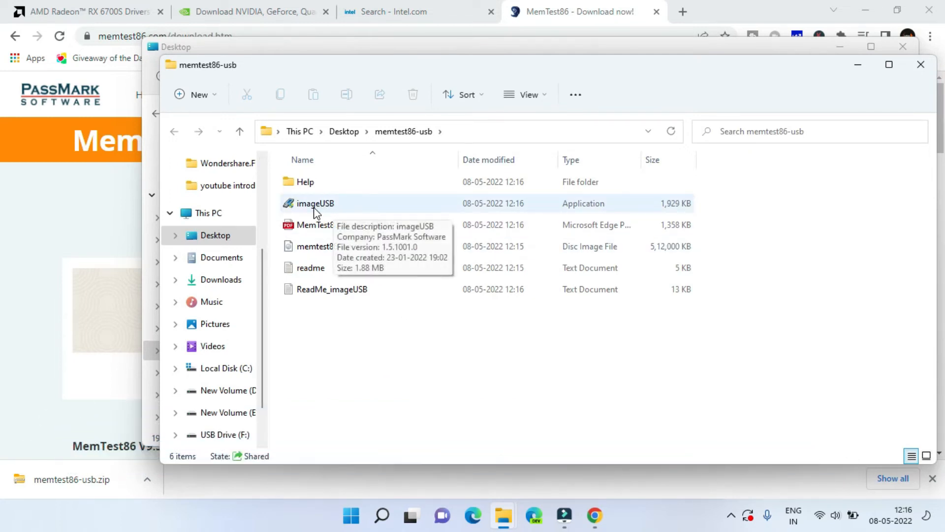
{"action": "left_click", "coordinate": [317, 203]}
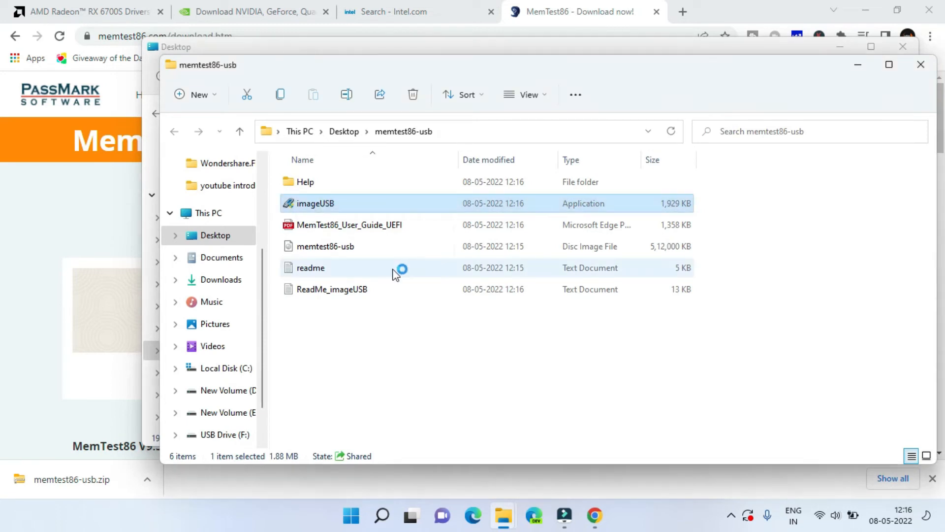
{"action": "double_click", "coordinate": [315, 203]}
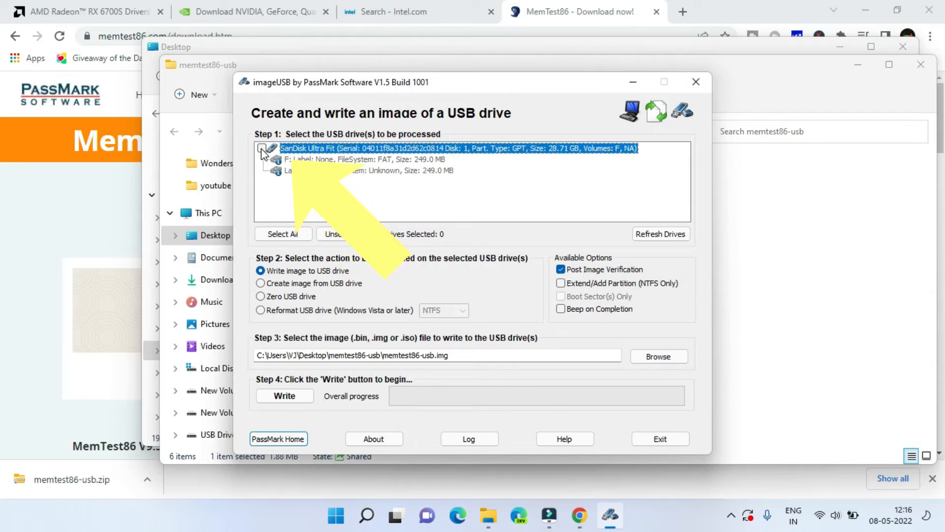
Write memtest86-usb.img to the SanDisk Ultra Fit drive, confirming both warnings, then dismiss completion.
{"action": "left_click", "coordinate": [255, 149]}
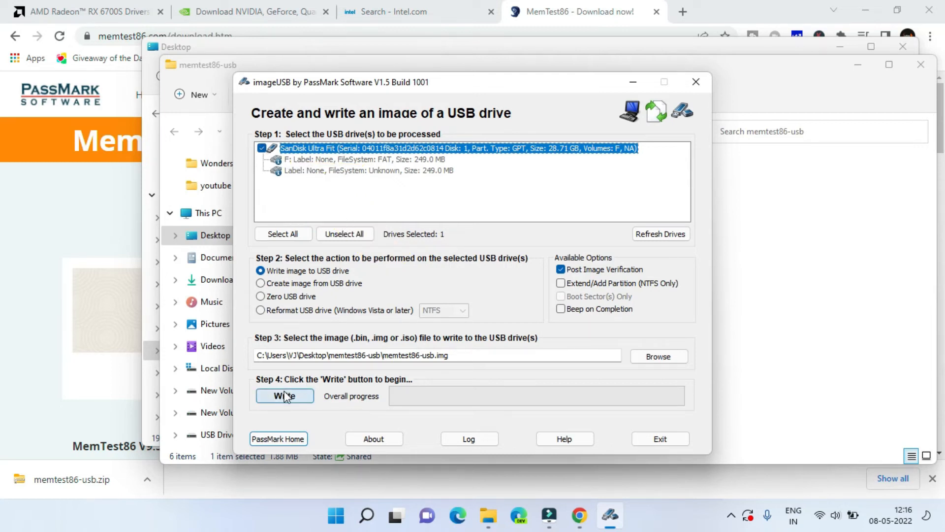
{"action": "left_click", "coordinate": [284, 396]}
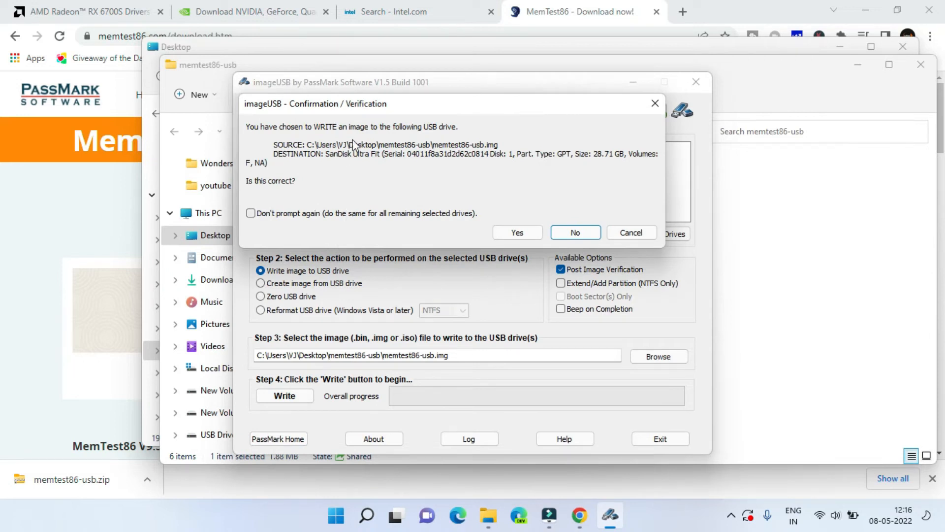
{"action": "mouse_move", "coordinate": [422, 197]}
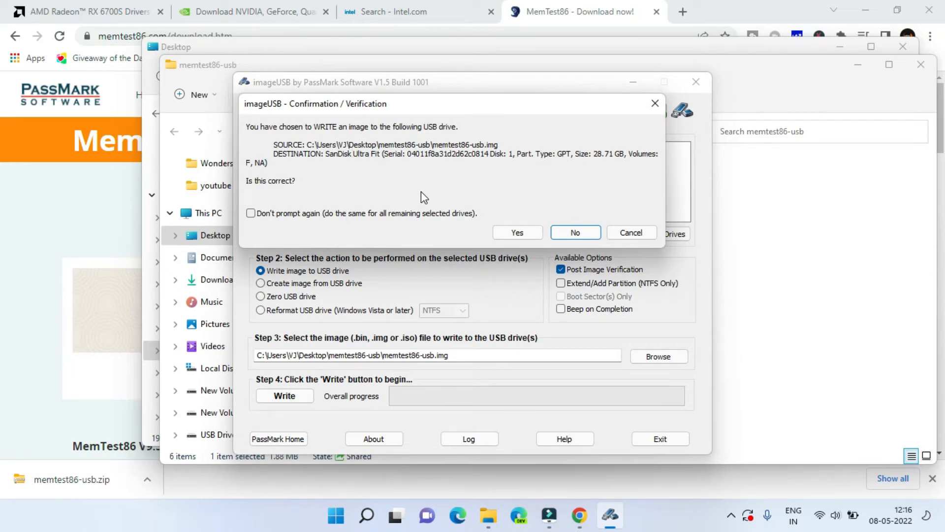
{"action": "mouse_move", "coordinate": [345, 209]}
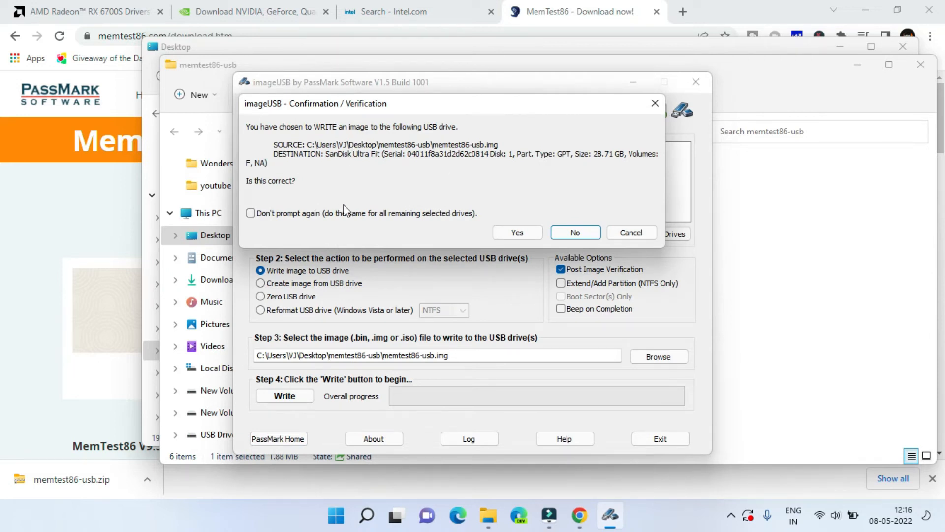
{"action": "mouse_move", "coordinate": [492, 239]}
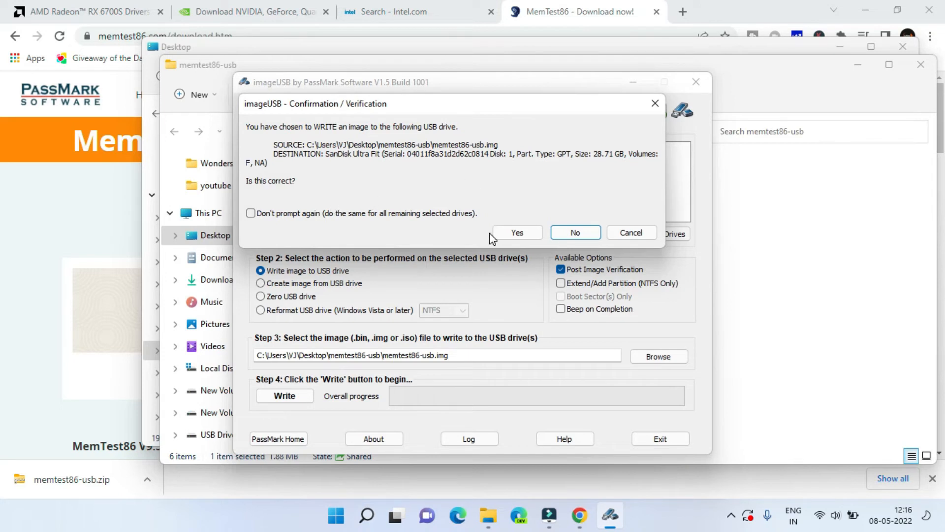
{"action": "left_click", "coordinate": [517, 232]}
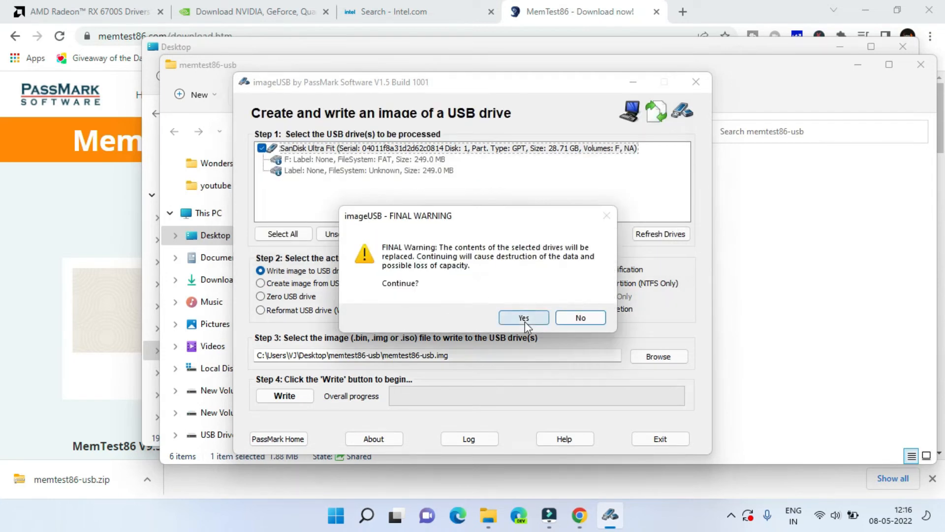
{"action": "left_click", "coordinate": [523, 317]}
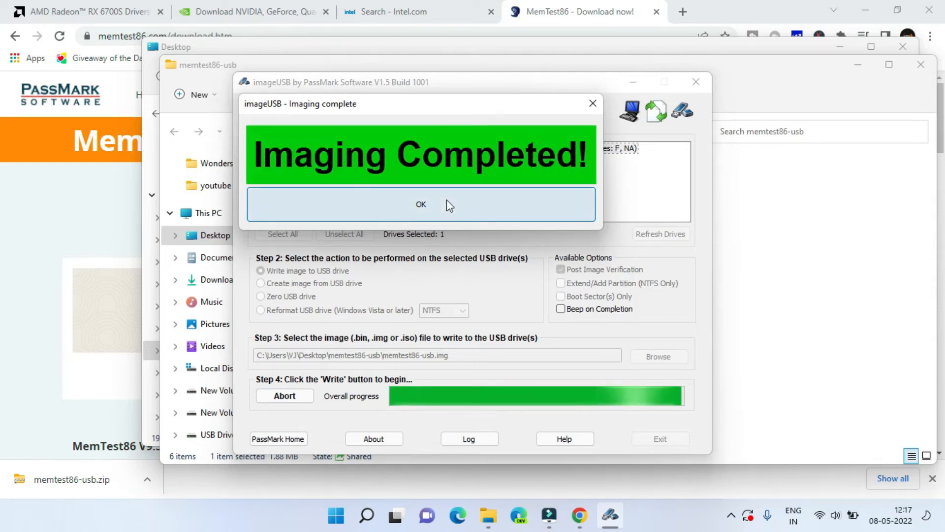
{"action": "left_click", "coordinate": [420, 204]}
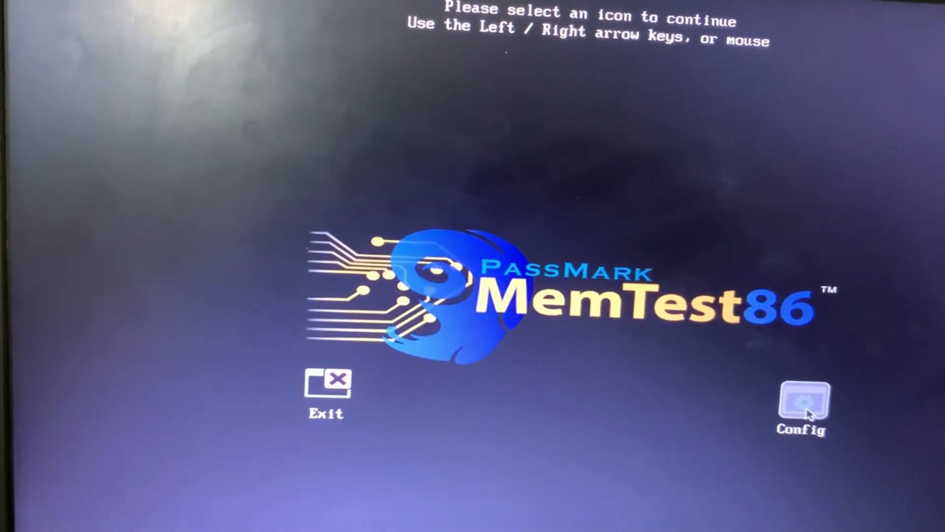
Open the MemTest86 main menu via Config and start the memory test.
{"action": "left_click", "coordinate": [808, 405]}
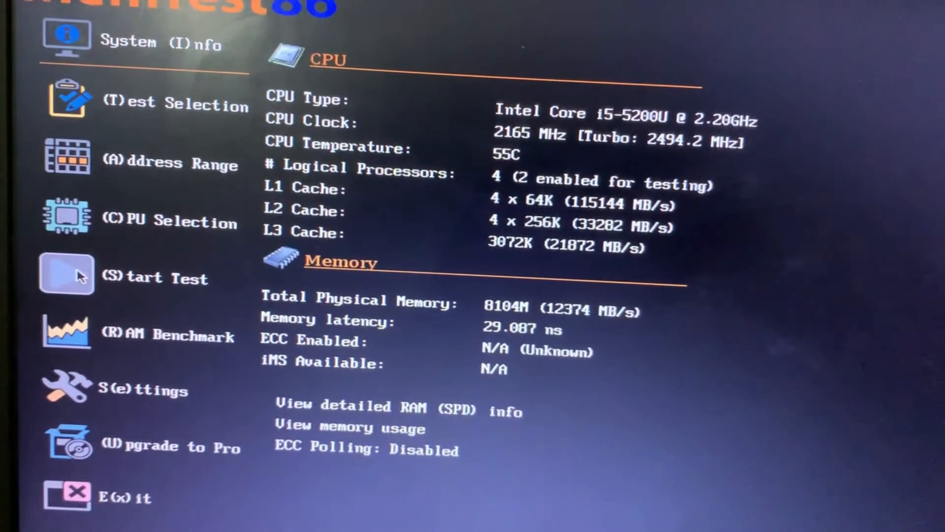
{"action": "left_click", "coordinate": [67, 276]}
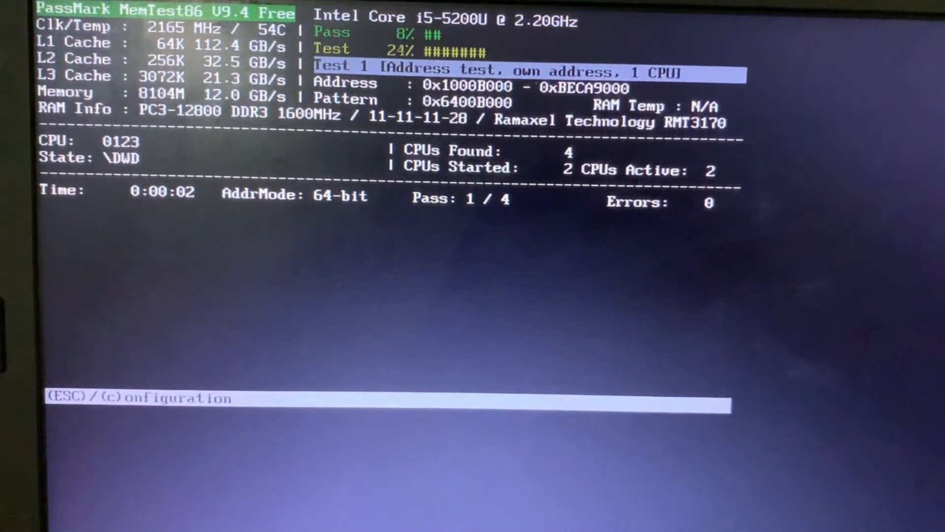